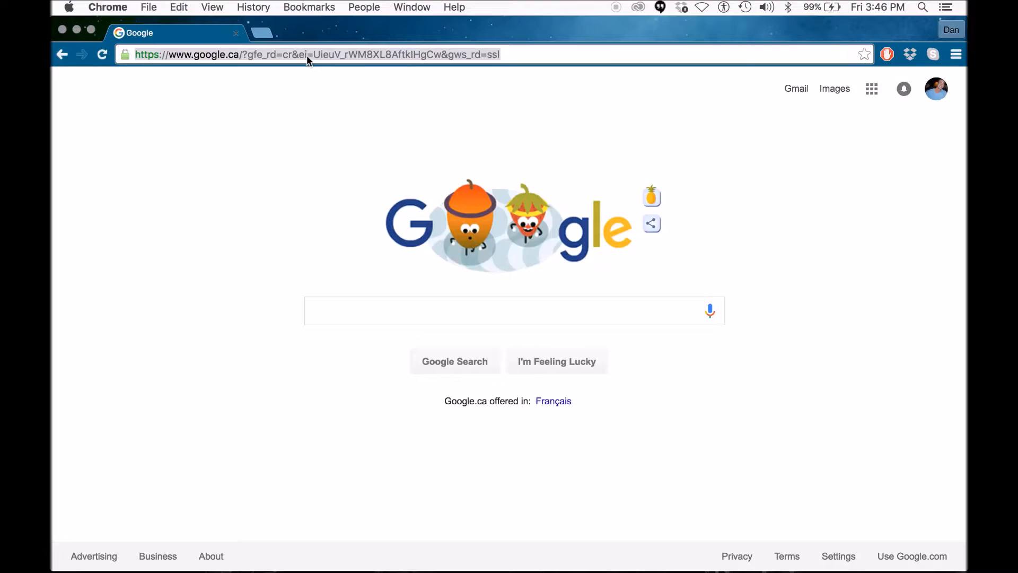
# Go to jobs.gc.ca and continue from the bilingual welcome page to the English site
pyautogui.write('jobs.gc.ca')
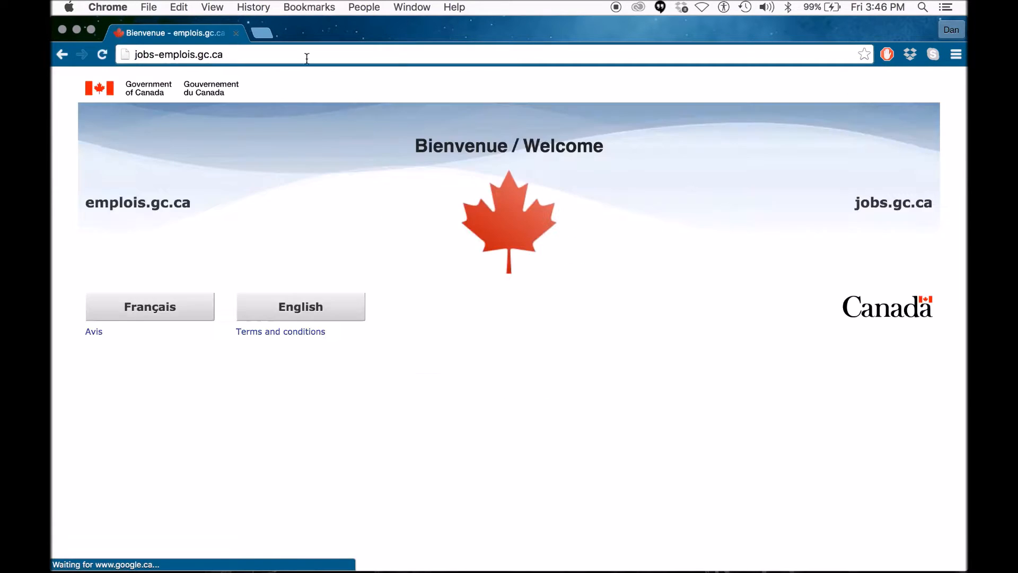
pyautogui.click(301, 307)
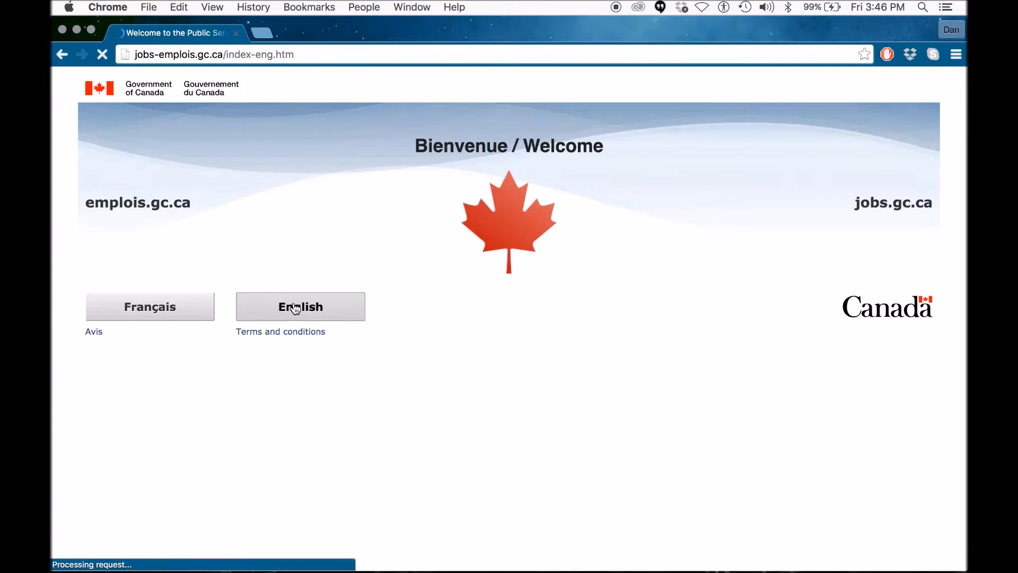
pyautogui.click(299, 306)
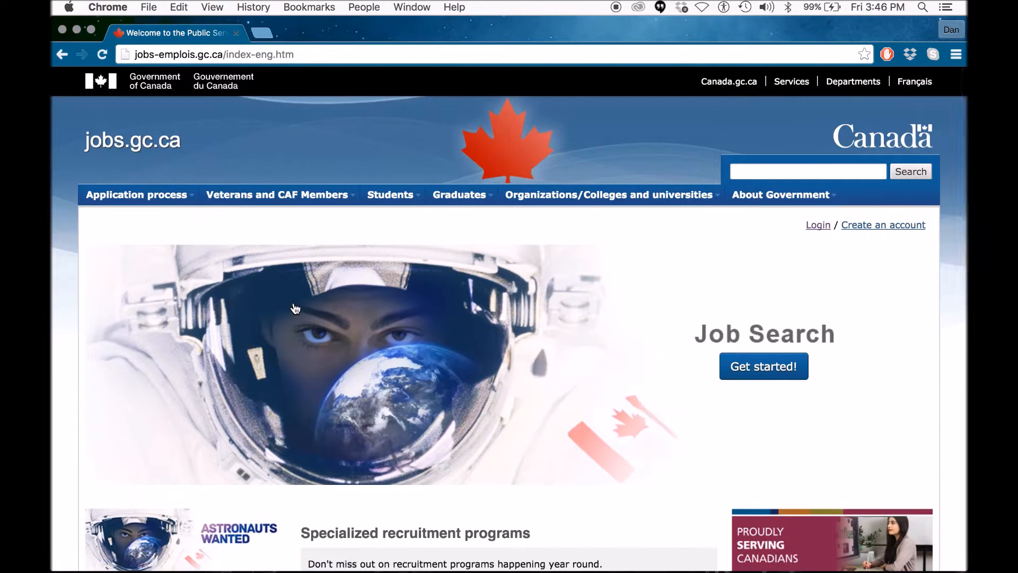
pyautogui.moveTo(816, 229)
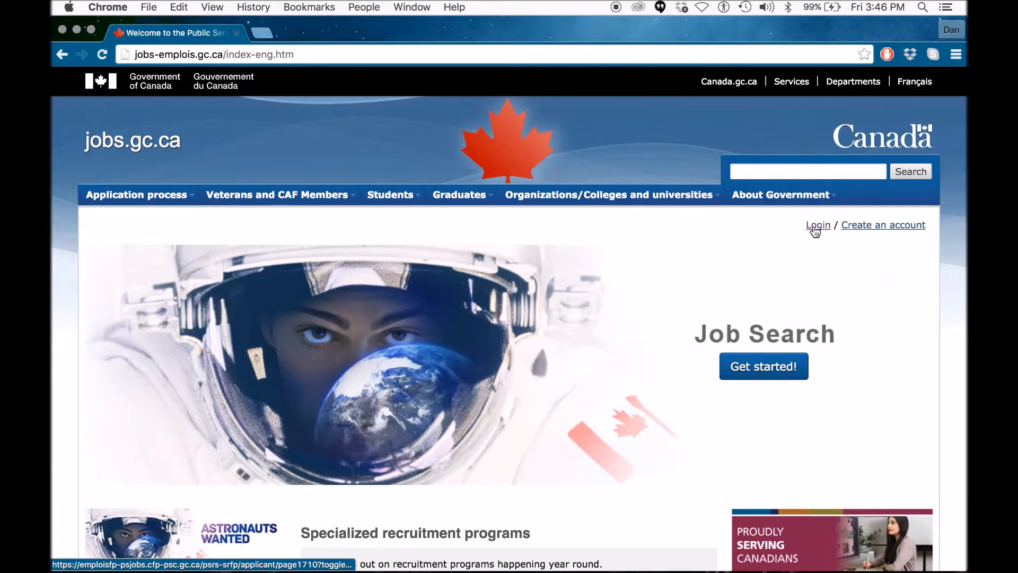
# Log in to the applicant account using the saved e-mail and password
pyautogui.click(818, 225)
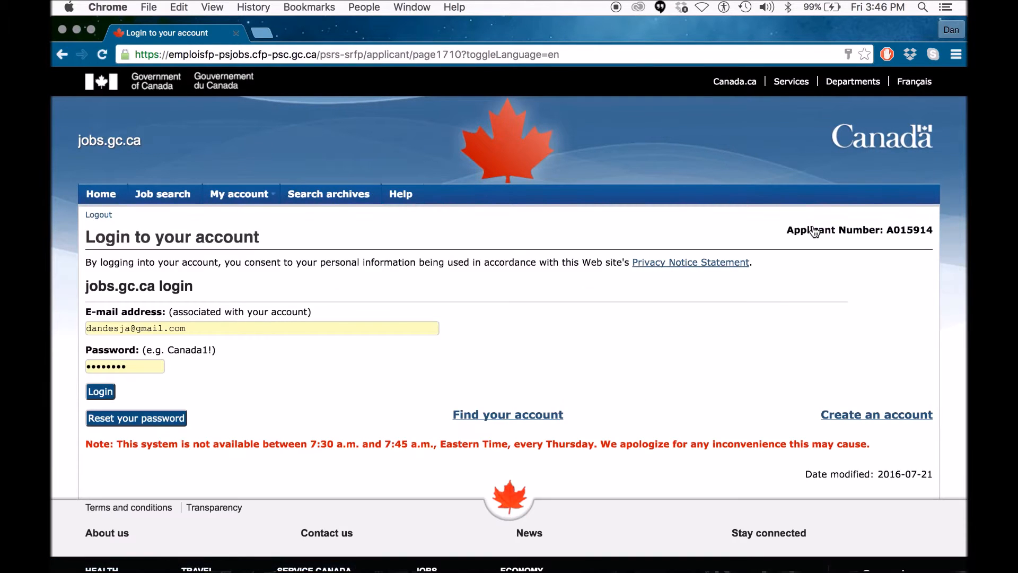
pyautogui.click(100, 393)
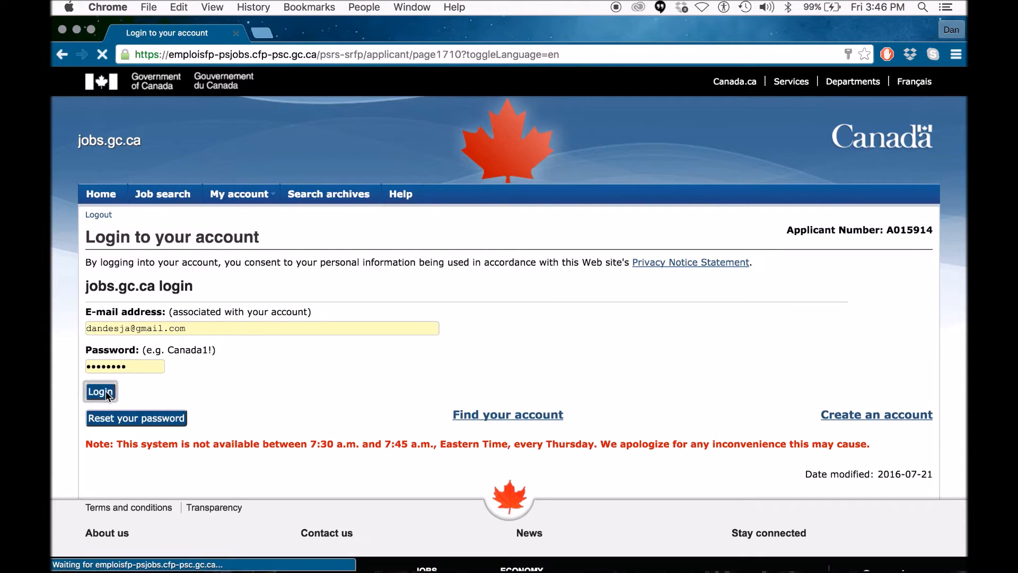
pyautogui.click(100, 391)
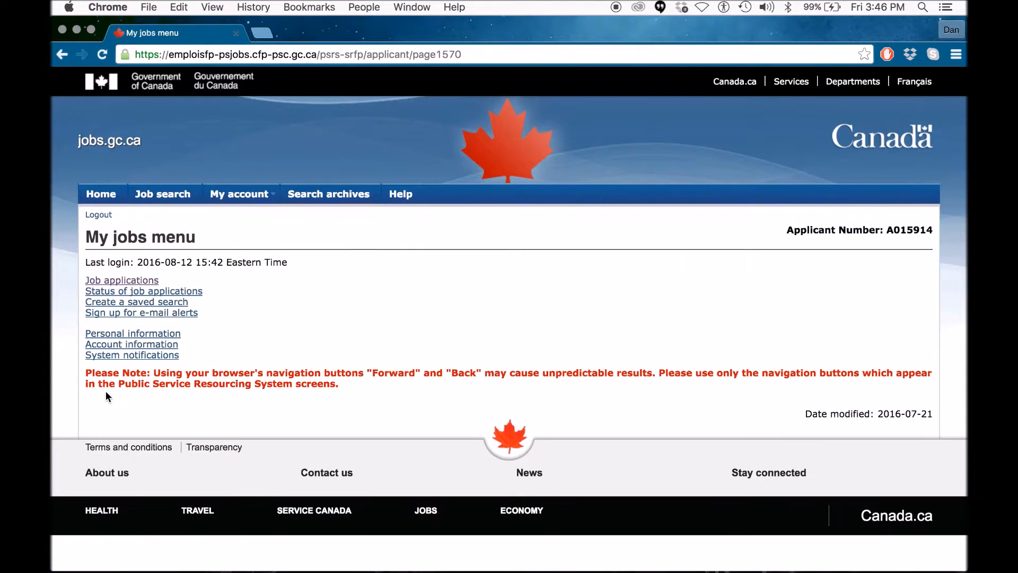
pyautogui.moveTo(211, 284)
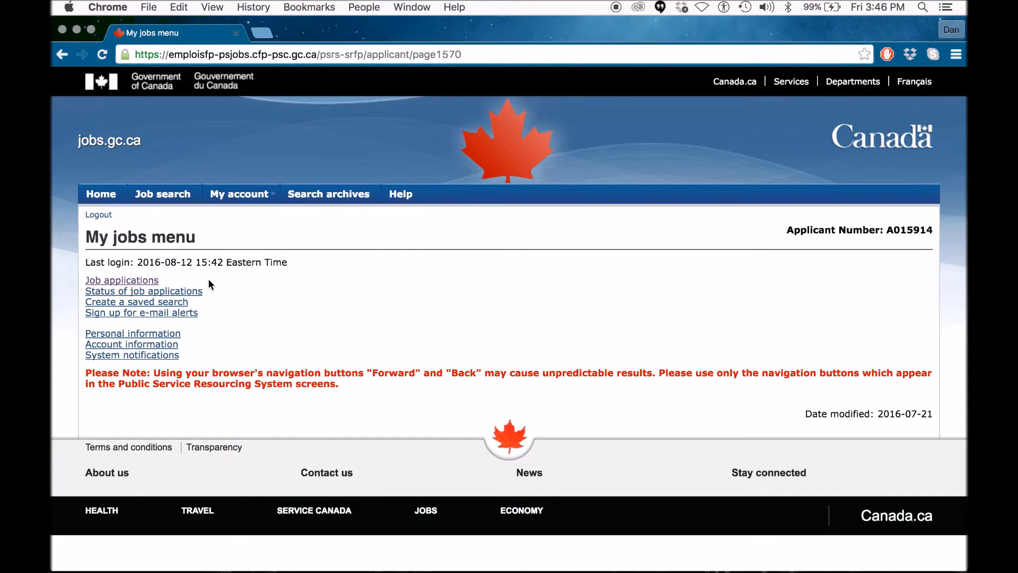
# From Job applications, read the Canadian Space Agency Astronaut Recruitment Campaign advertisement and go back
pyautogui.click(122, 280)
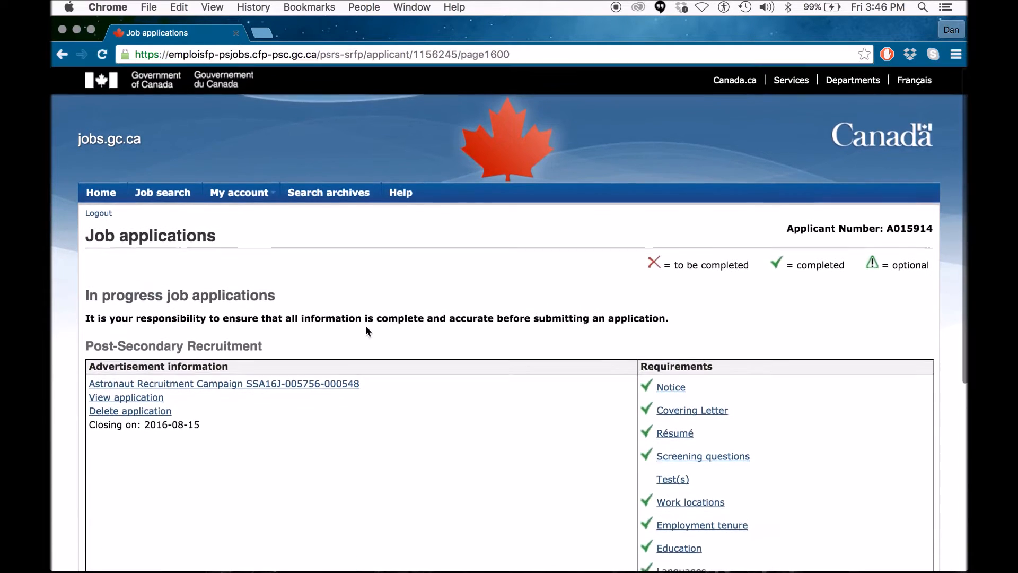
pyautogui.scroll(-3)
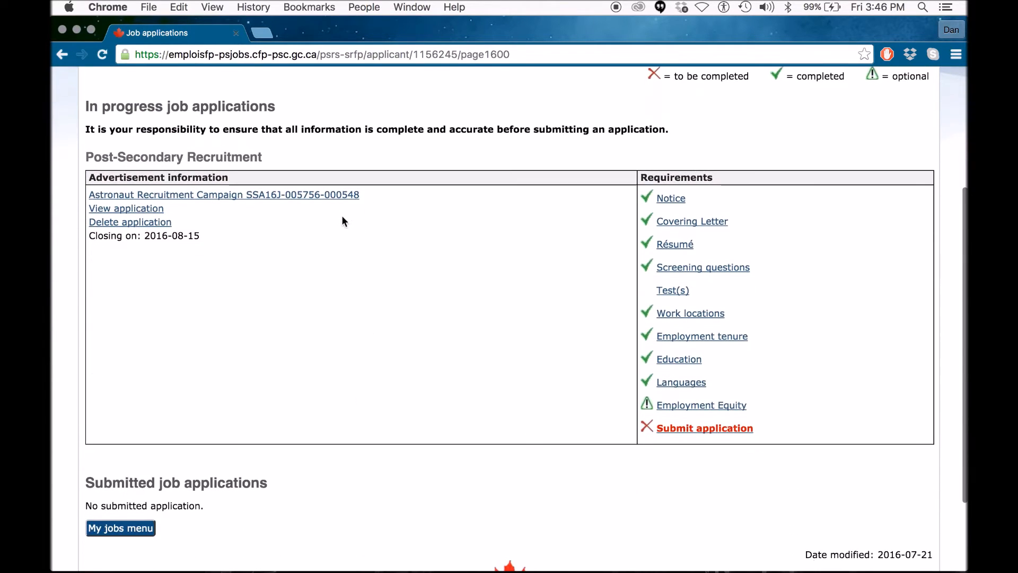
pyautogui.moveTo(293, 198)
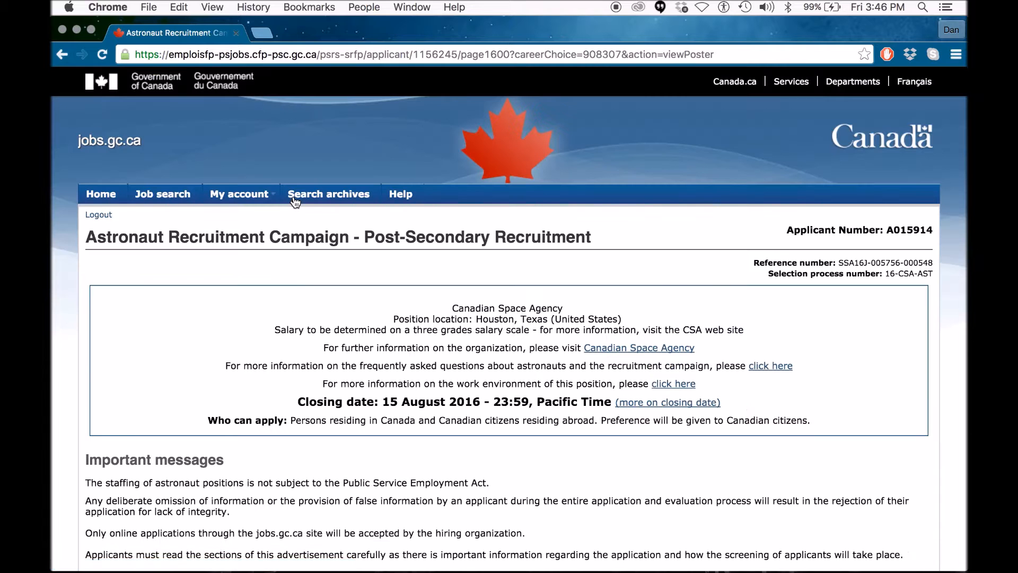
pyautogui.moveTo(474, 434)
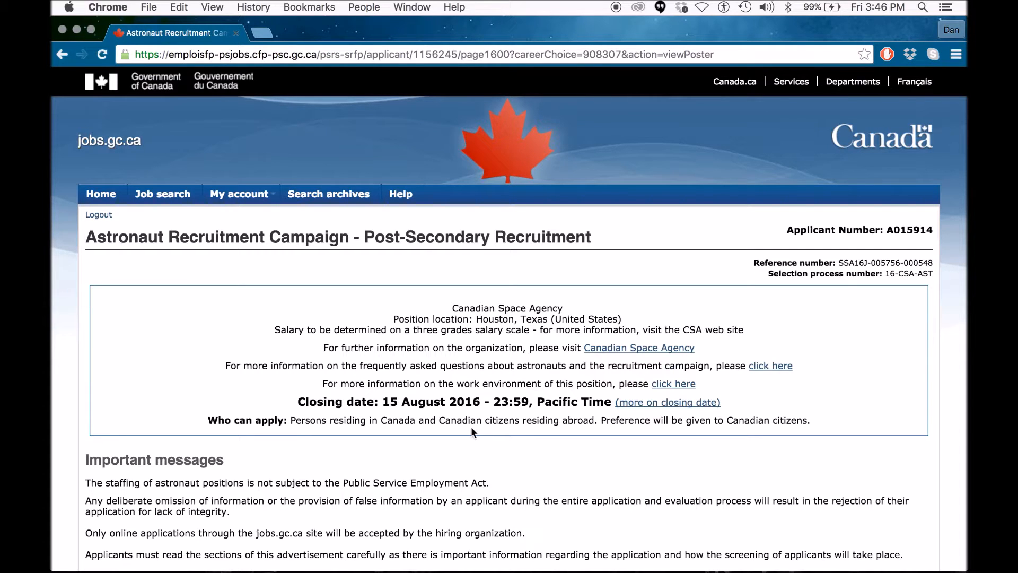
pyautogui.scroll(-3)
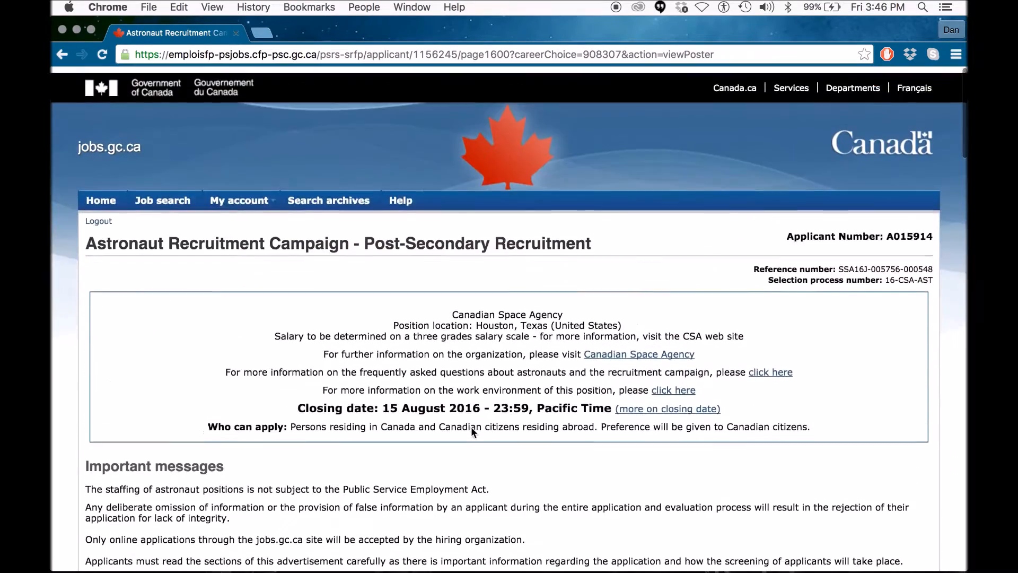
pyautogui.click(62, 55)
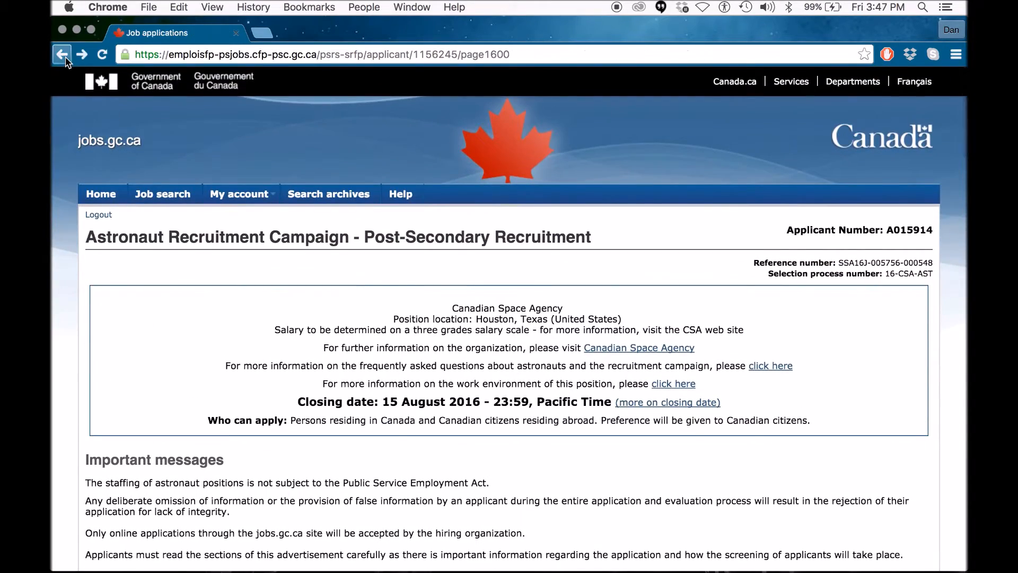
# Dismiss the iCloud warning and scroll through the covering letter on motivation to become an astronaut
pyautogui.click(62, 55)
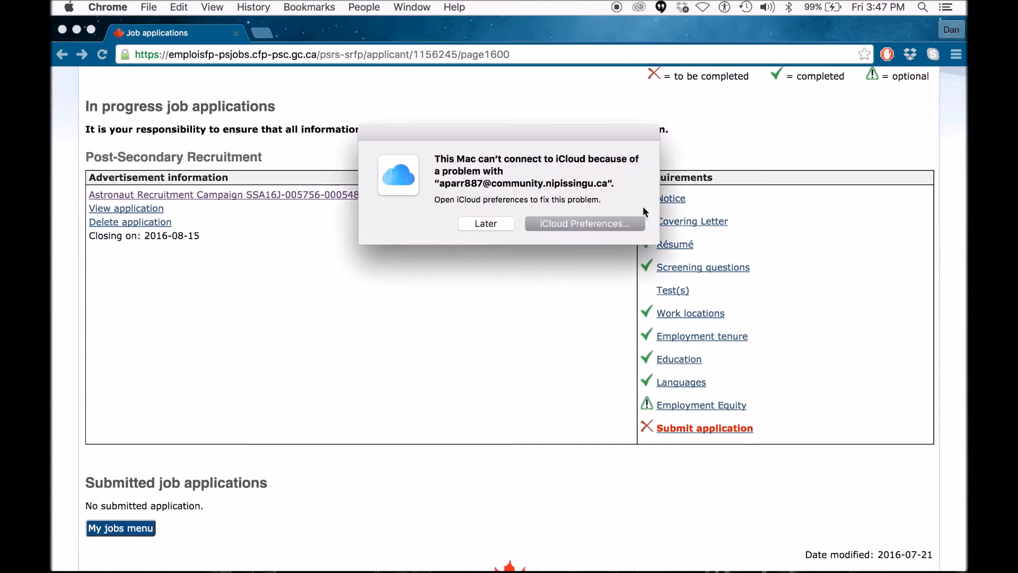
pyautogui.click(486, 224)
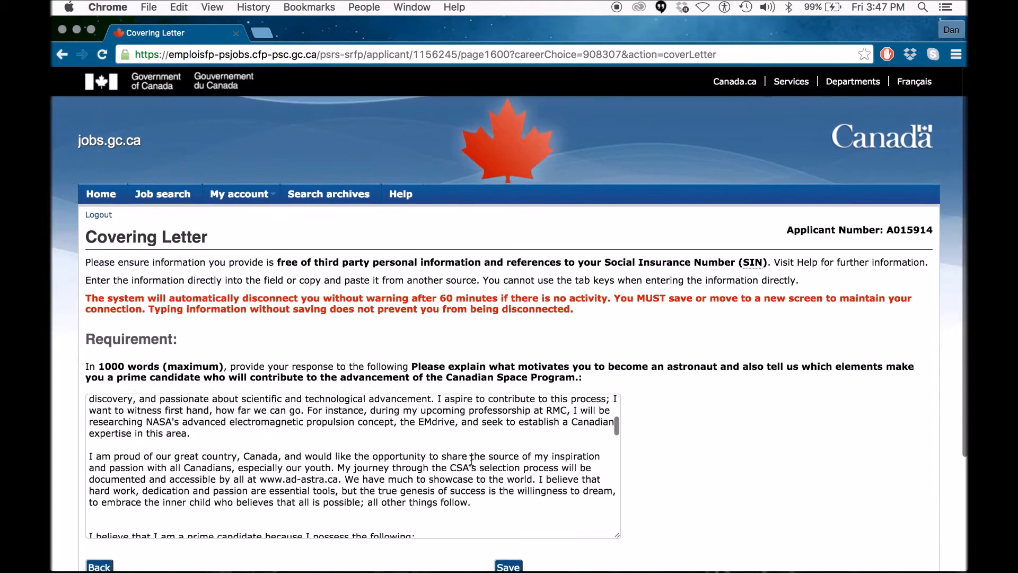
pyautogui.scroll(-3)
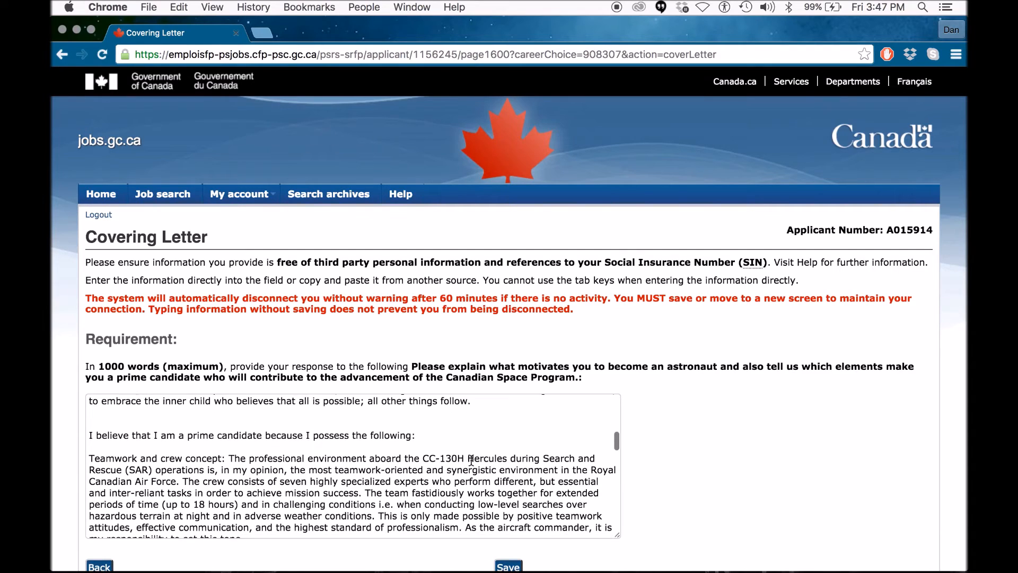
pyautogui.scroll(-3)
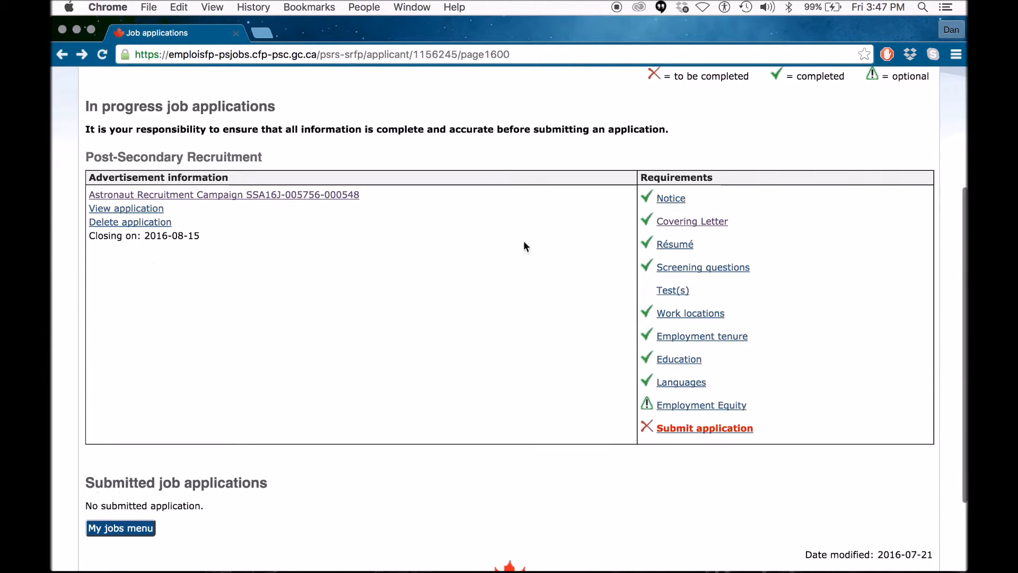
# Read the Résumé text from career statement and expertise through academic qualifications
pyautogui.click(675, 244)
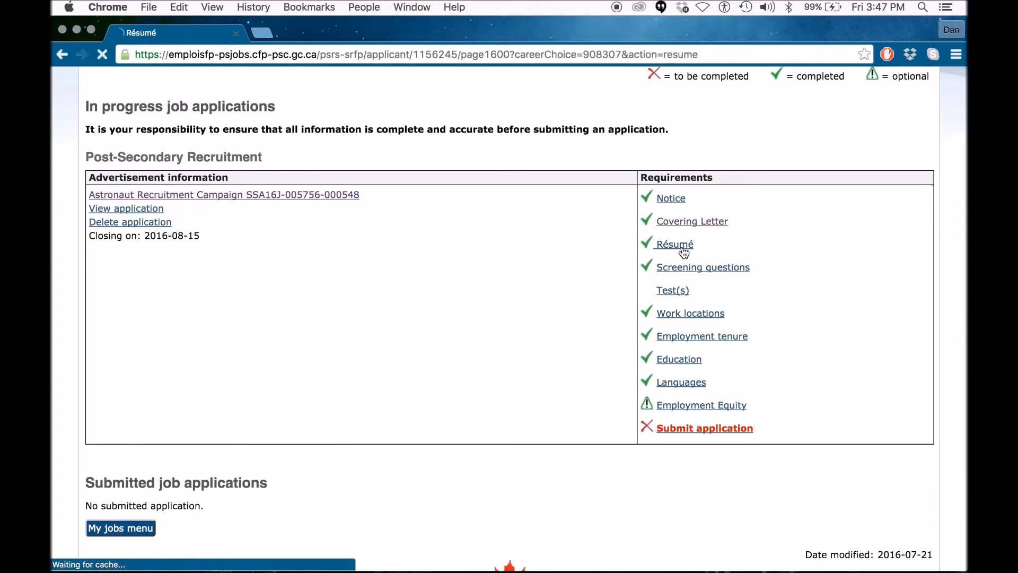
pyautogui.click(675, 244)
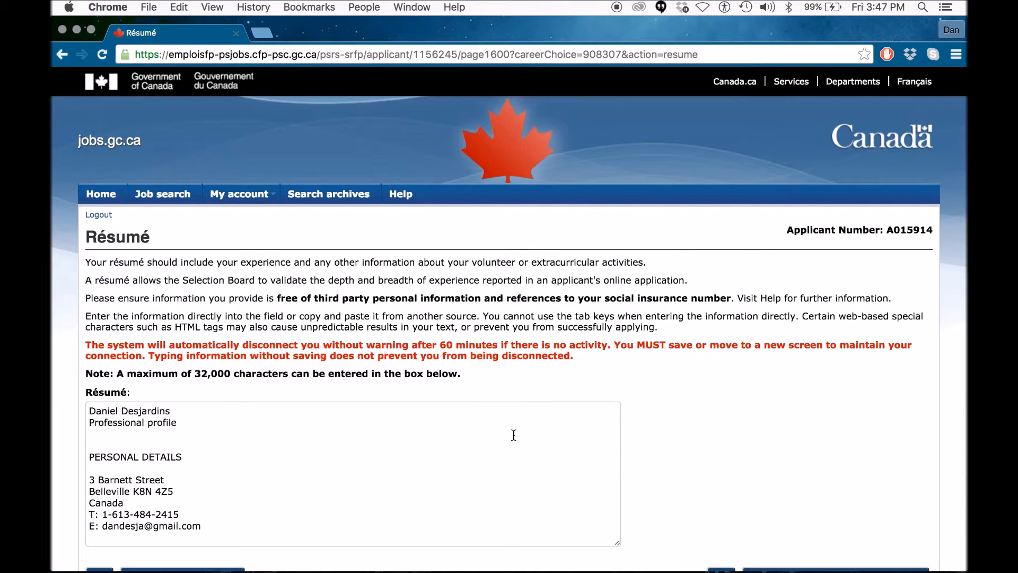
pyautogui.scroll(-3)
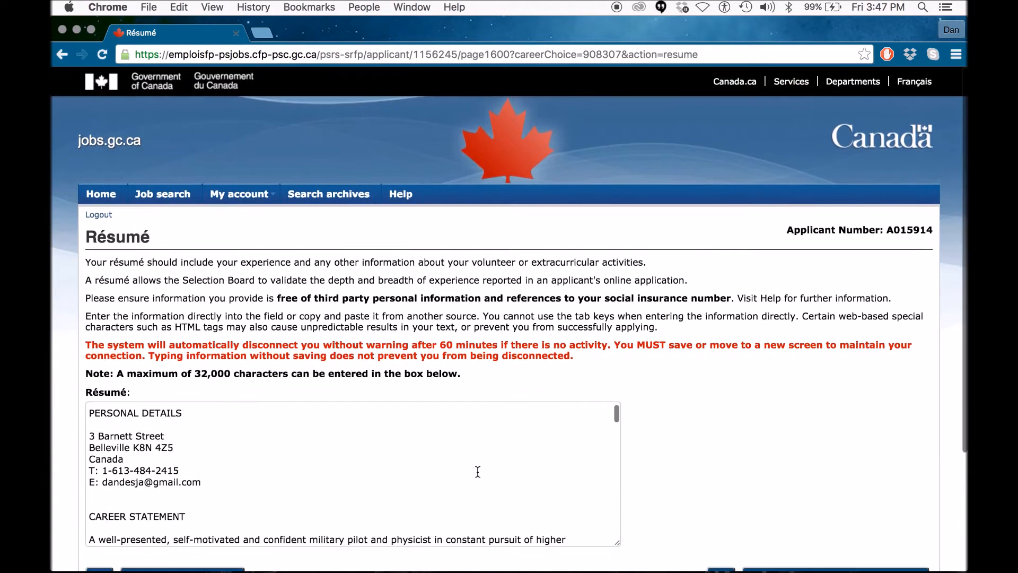
pyautogui.scroll(-3)
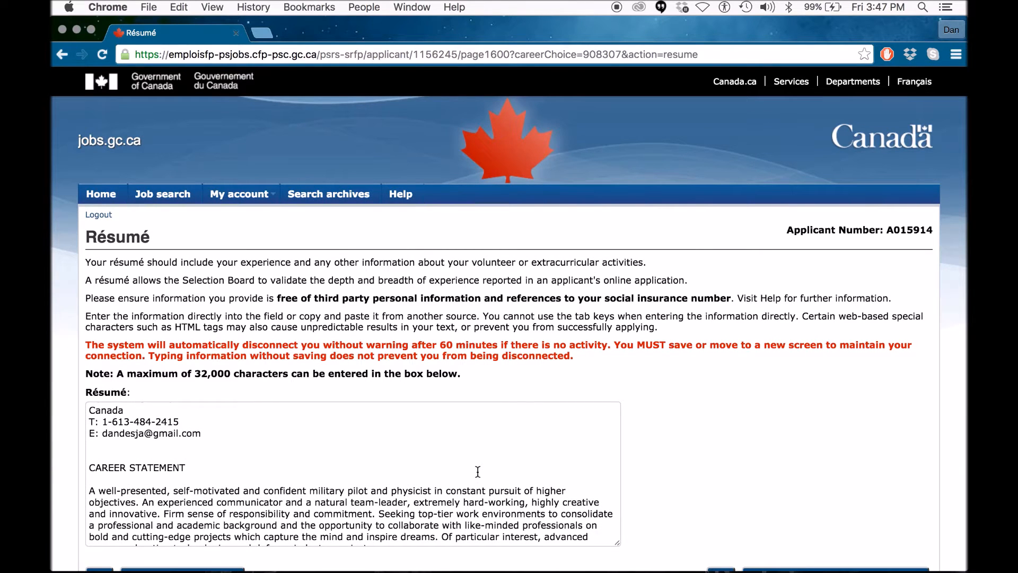
pyautogui.scroll(-3)
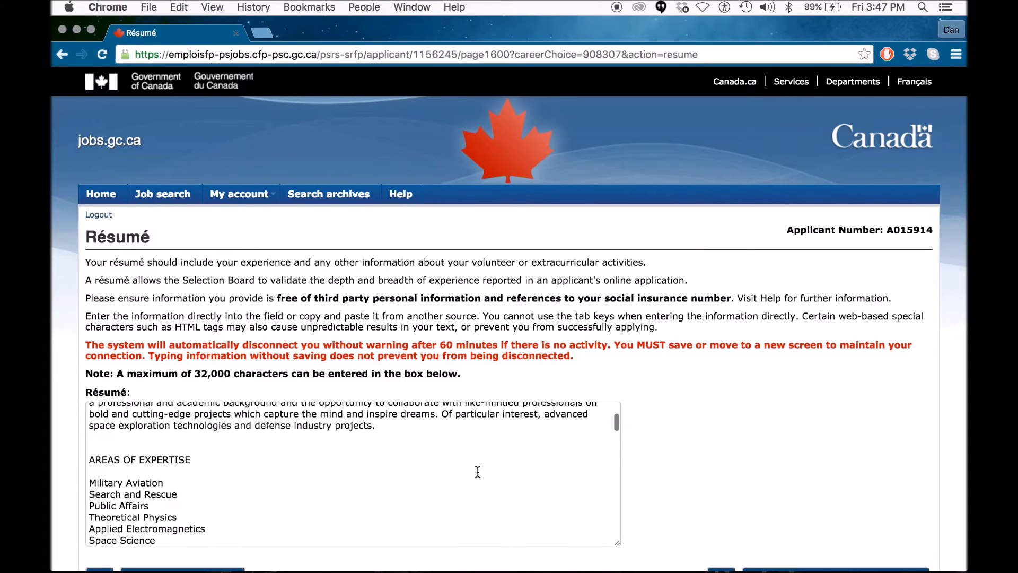
pyautogui.scroll(-3)
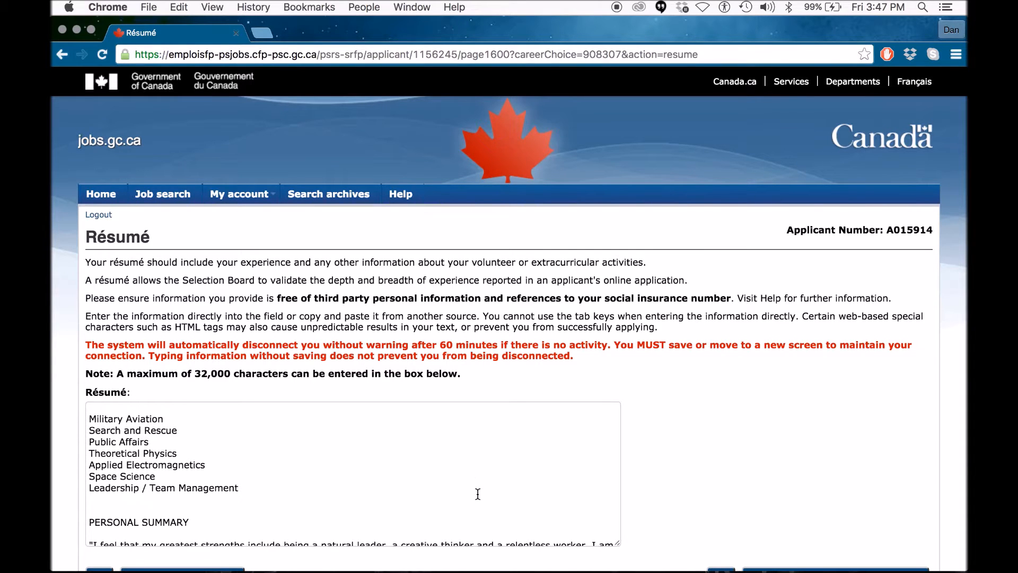
pyautogui.scroll(-3)
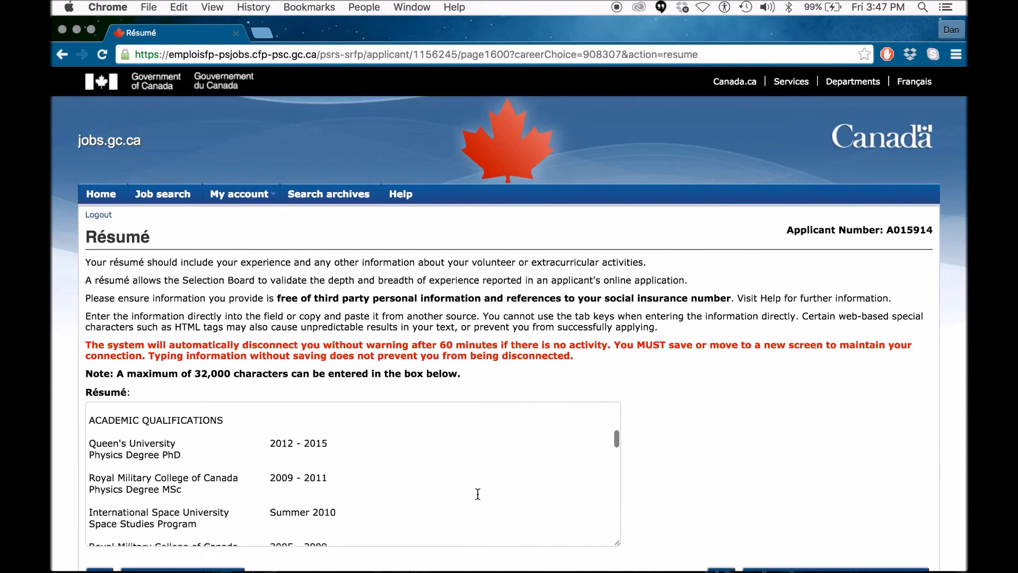
pyautogui.scroll(-3)
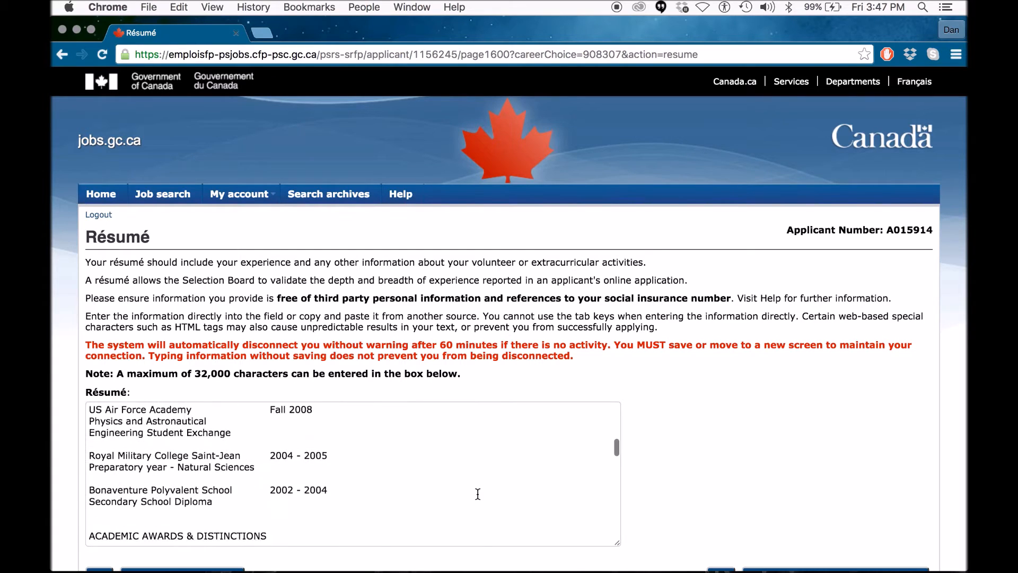
pyautogui.scroll(-3)
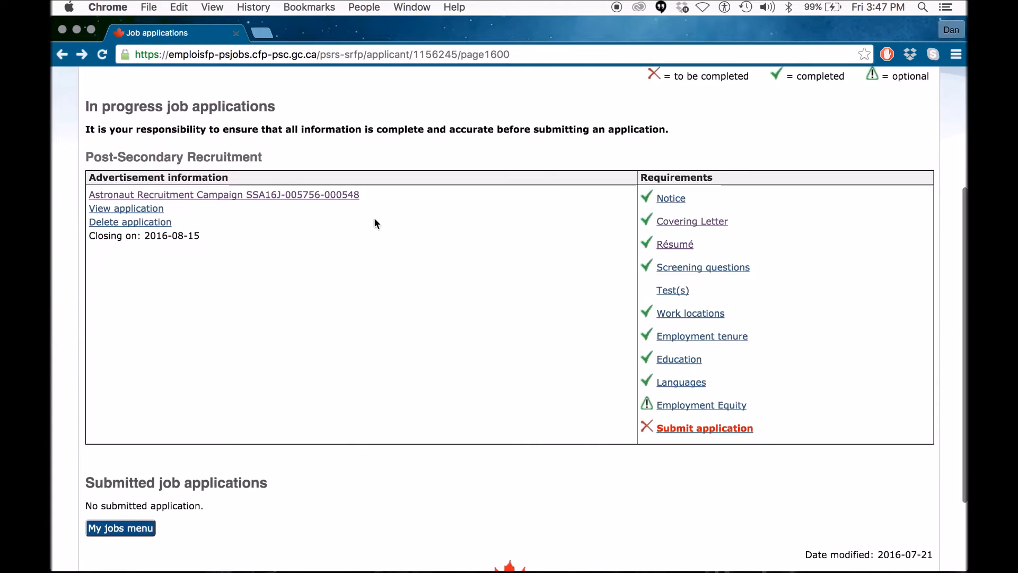
# Read all screening question answers, from laboratory experience to meteorology expertise, then return to the overview
pyautogui.click(704, 267)
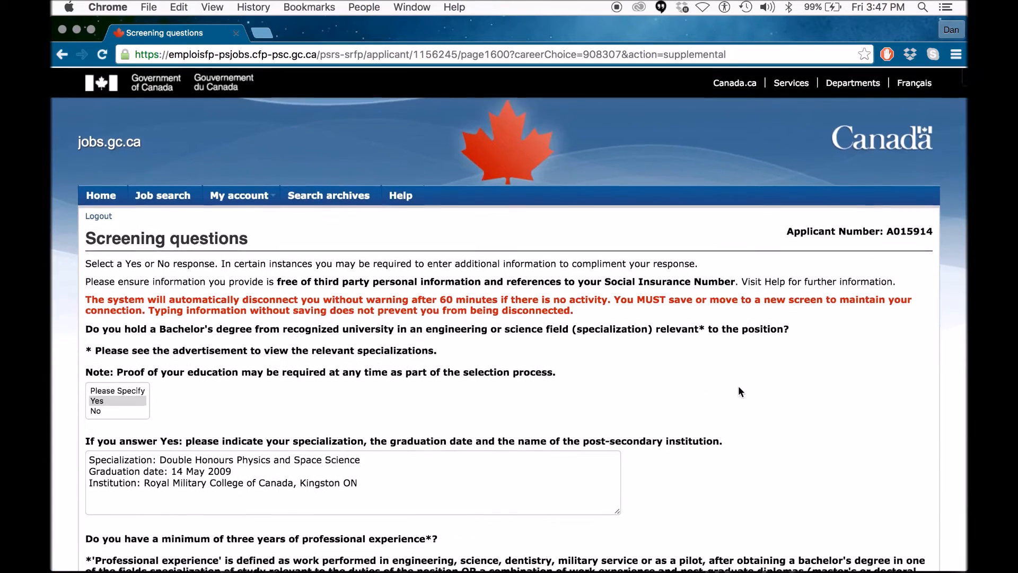
pyautogui.scroll(-3)
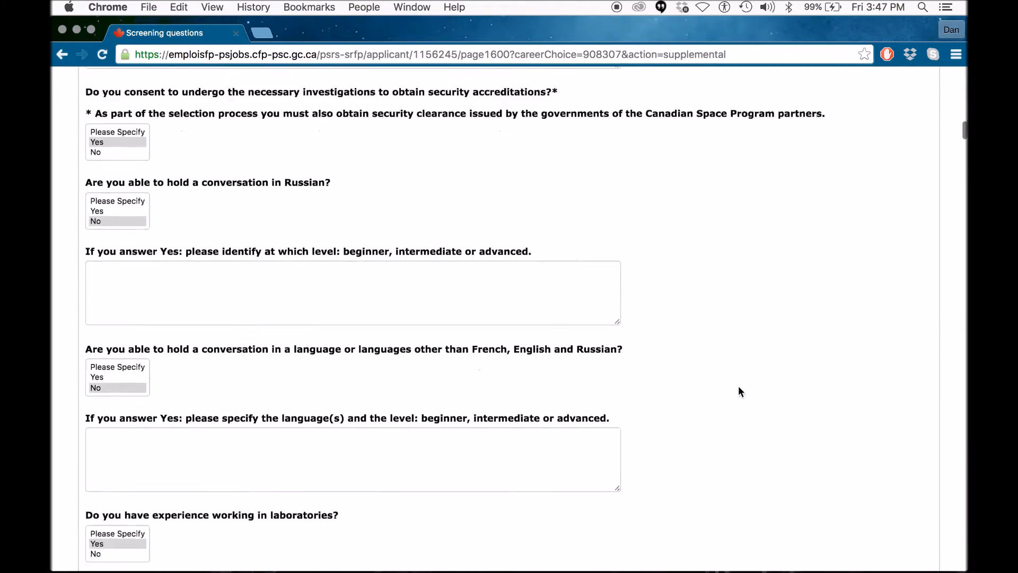
pyautogui.scroll(-3)
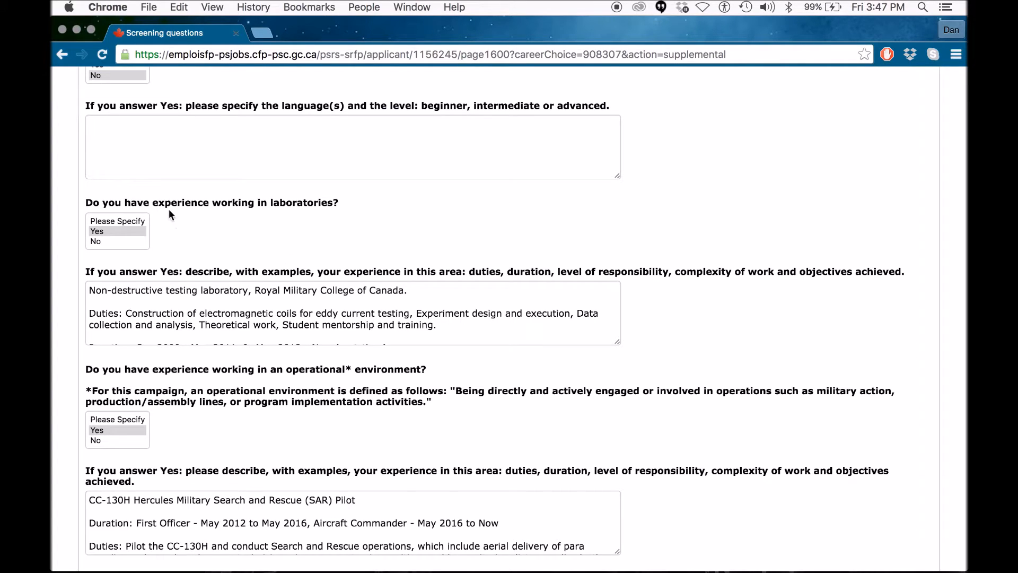
pyautogui.moveTo(278, 214)
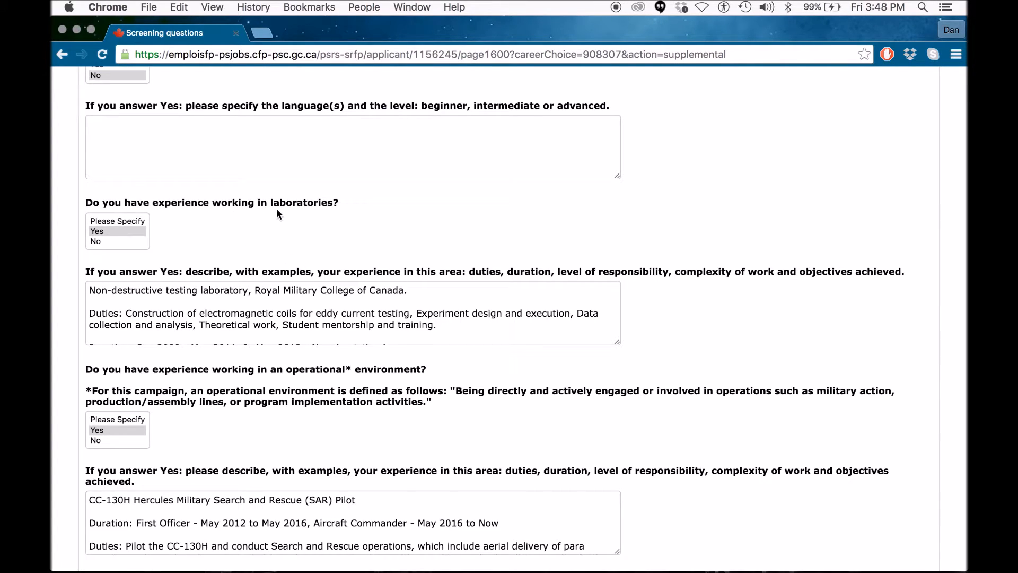
pyautogui.moveTo(199, 276)
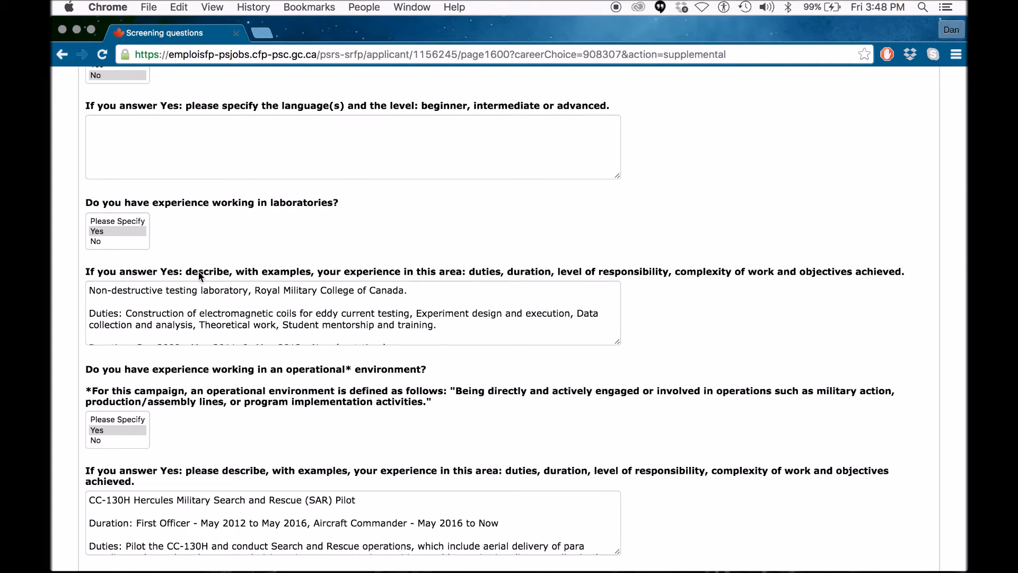
pyautogui.moveTo(246, 276)
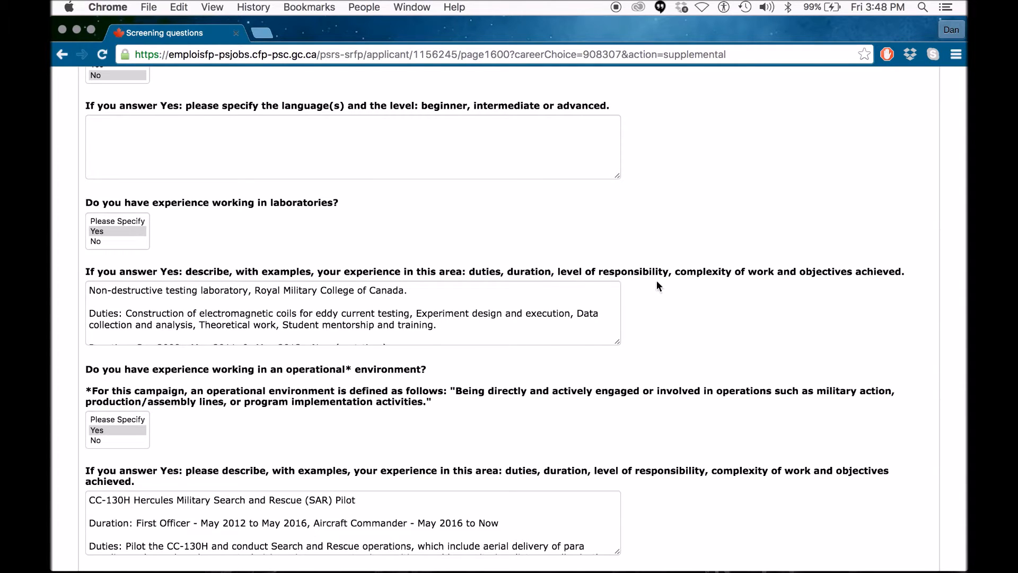
pyautogui.scroll(-3)
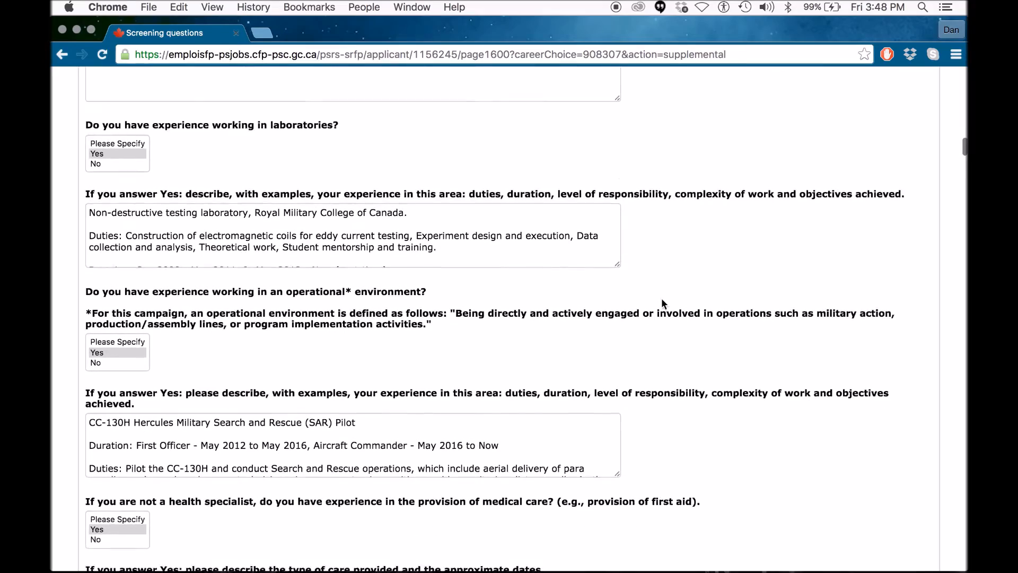
pyautogui.scroll(-3)
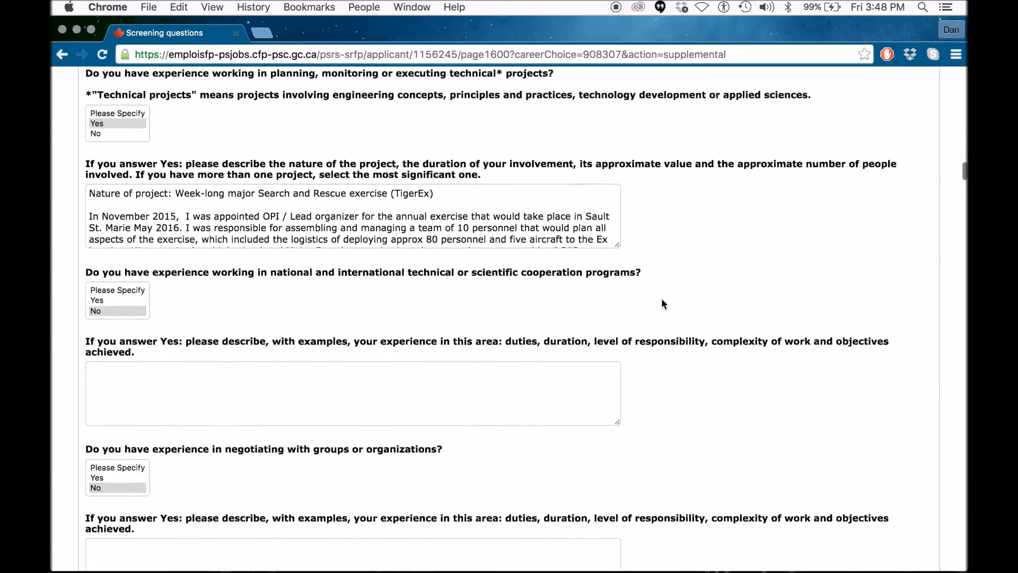
pyautogui.scroll(-3)
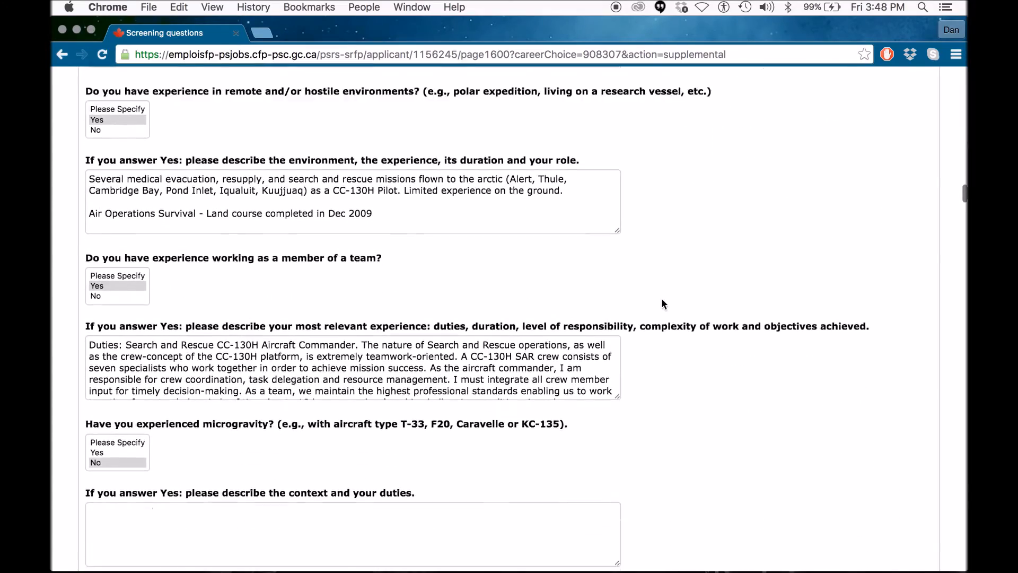
pyautogui.scroll(-3)
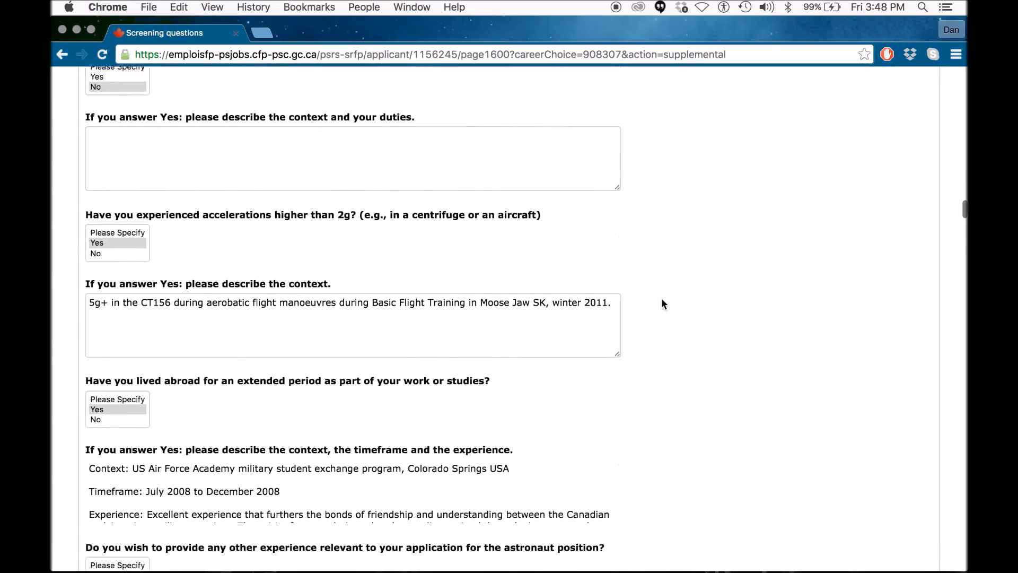
pyautogui.scroll(-3)
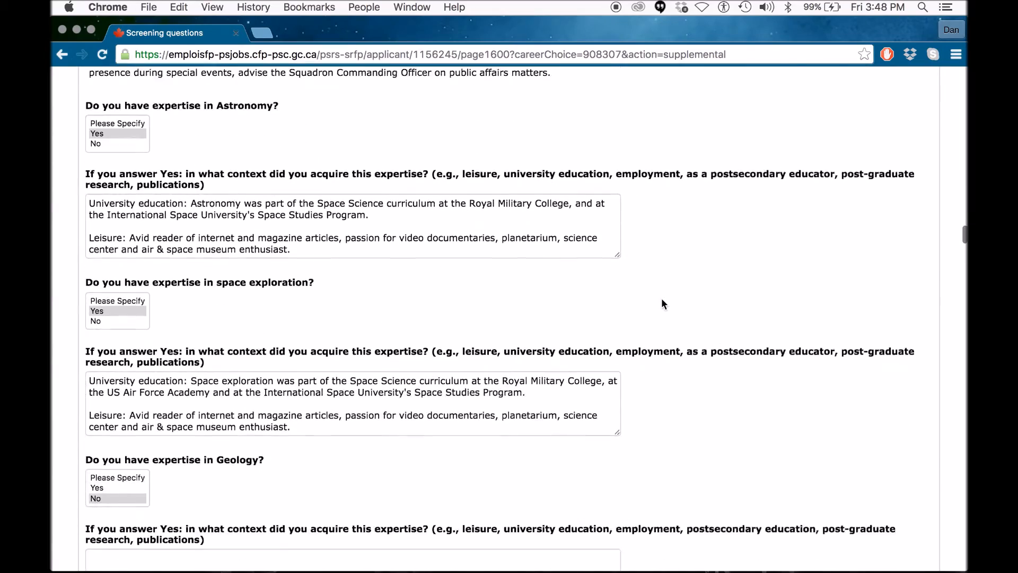
pyautogui.scroll(-3)
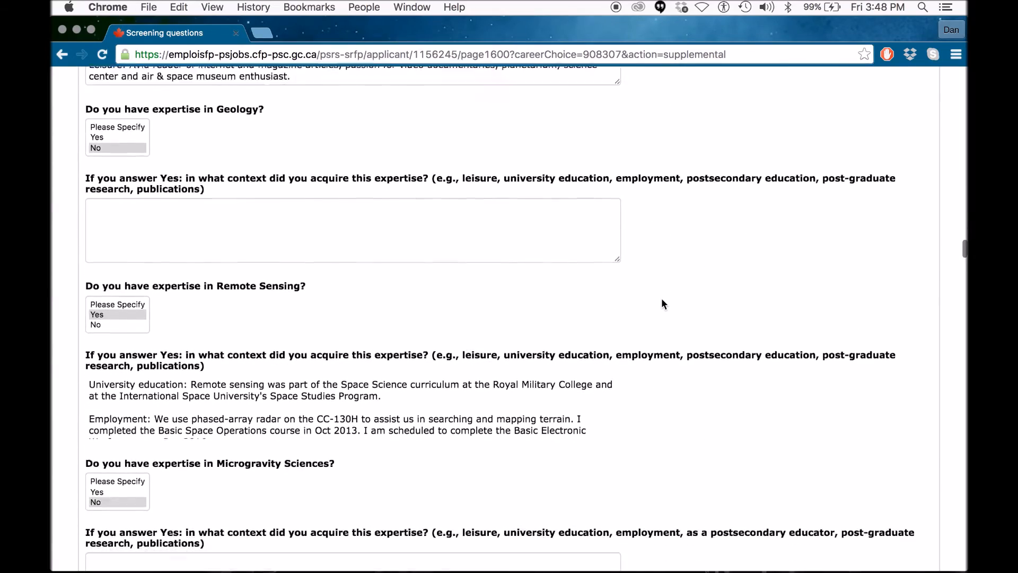
pyautogui.scroll(-3)
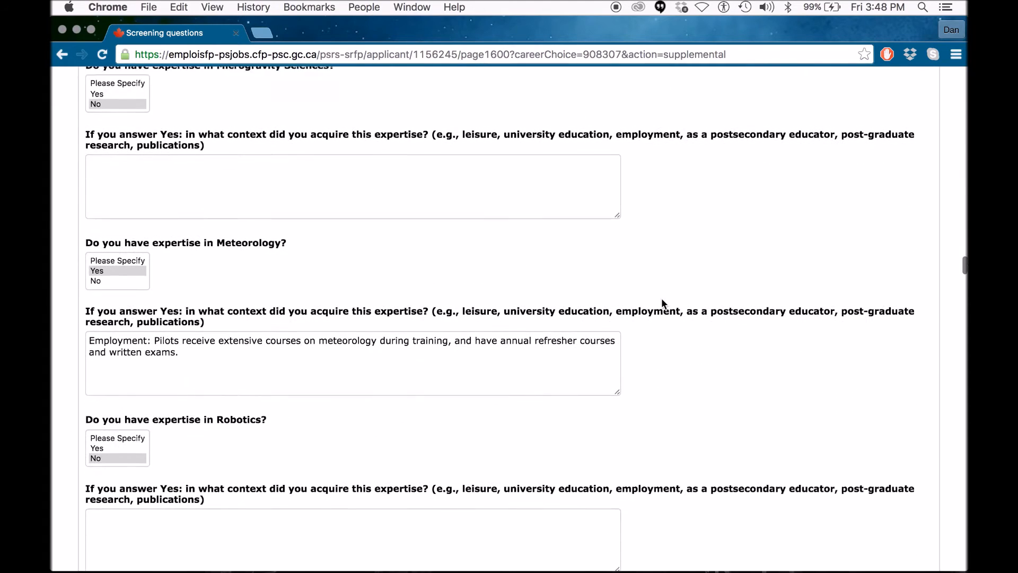
pyautogui.click(65, 54)
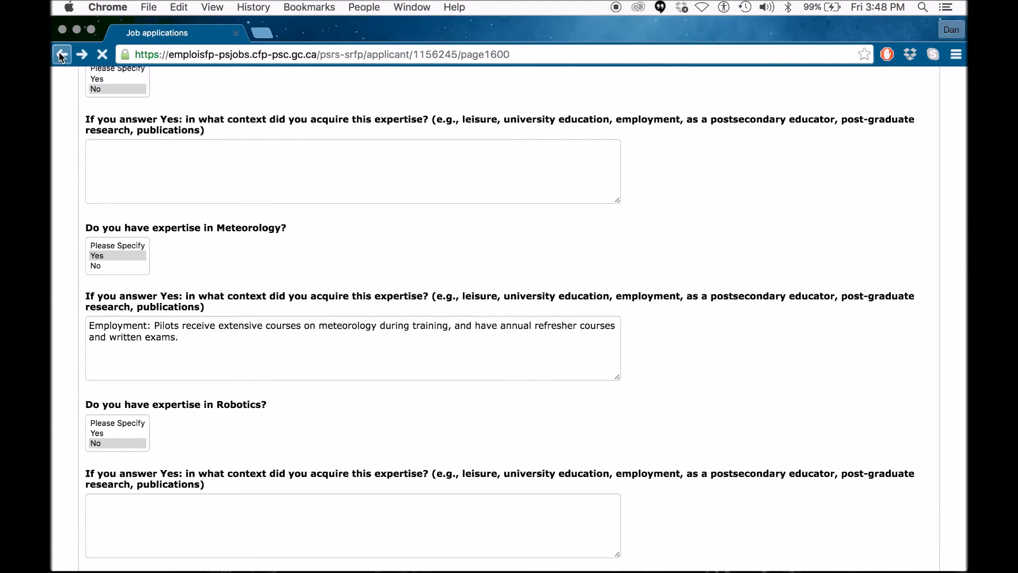
pyautogui.click(61, 55)
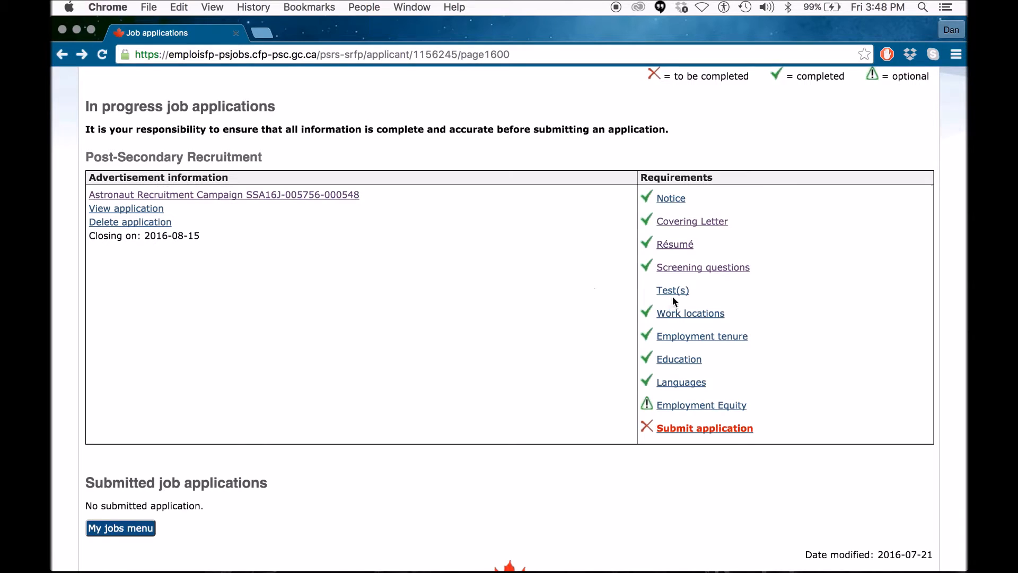
pyautogui.click(672, 290)
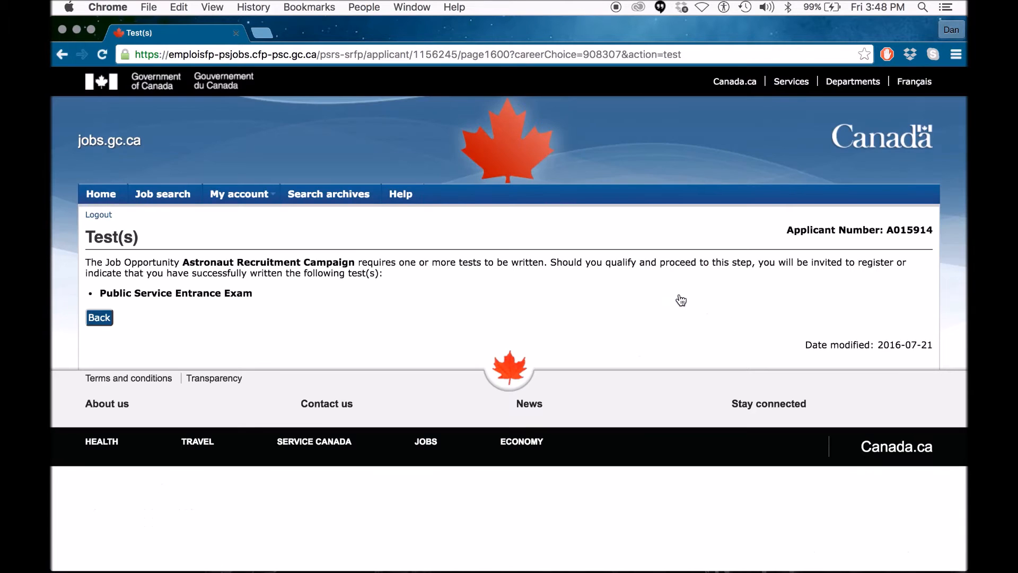
pyautogui.moveTo(354, 311)
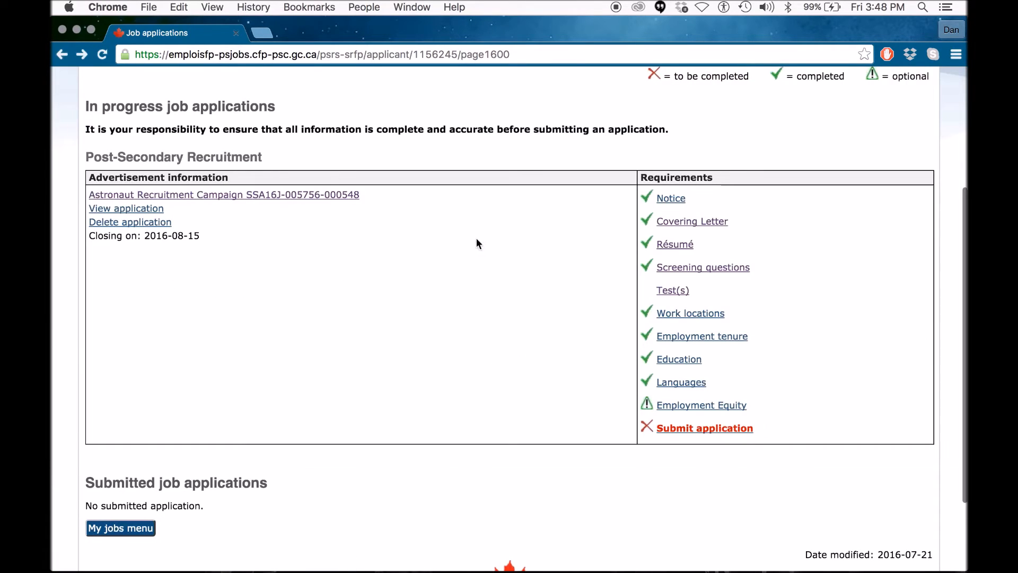
pyautogui.click(691, 313)
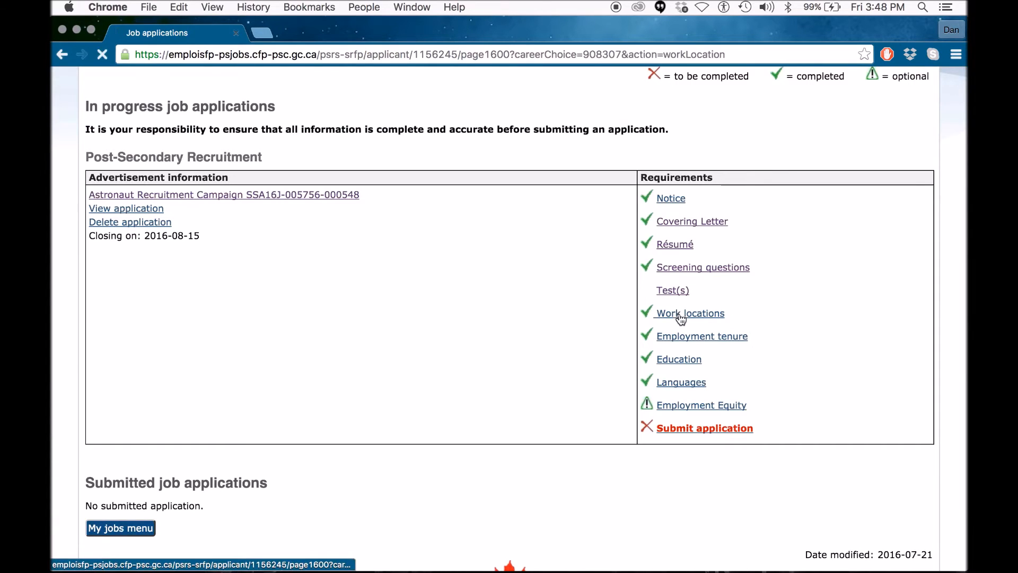
pyautogui.click(690, 313)
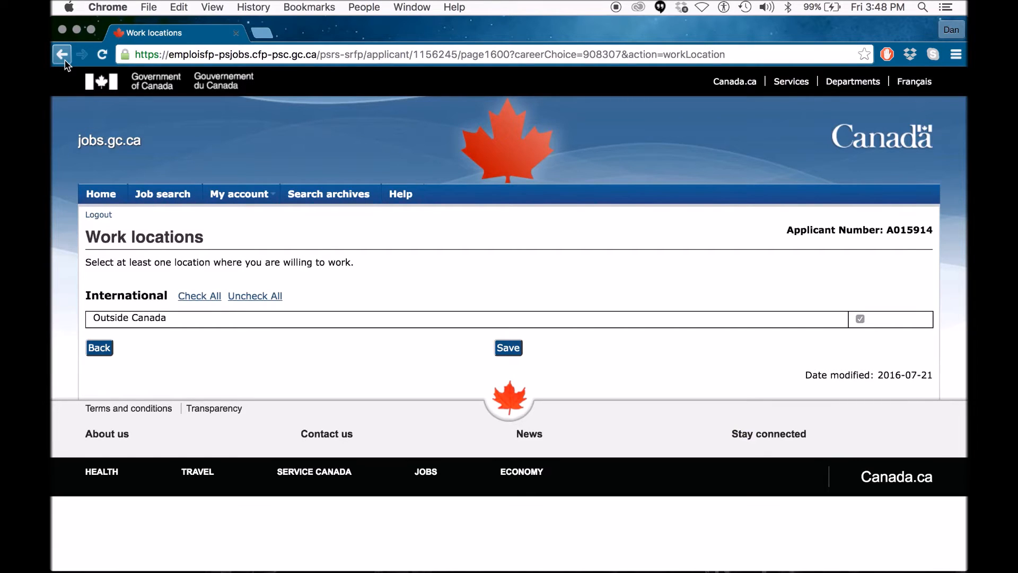
pyautogui.click(63, 53)
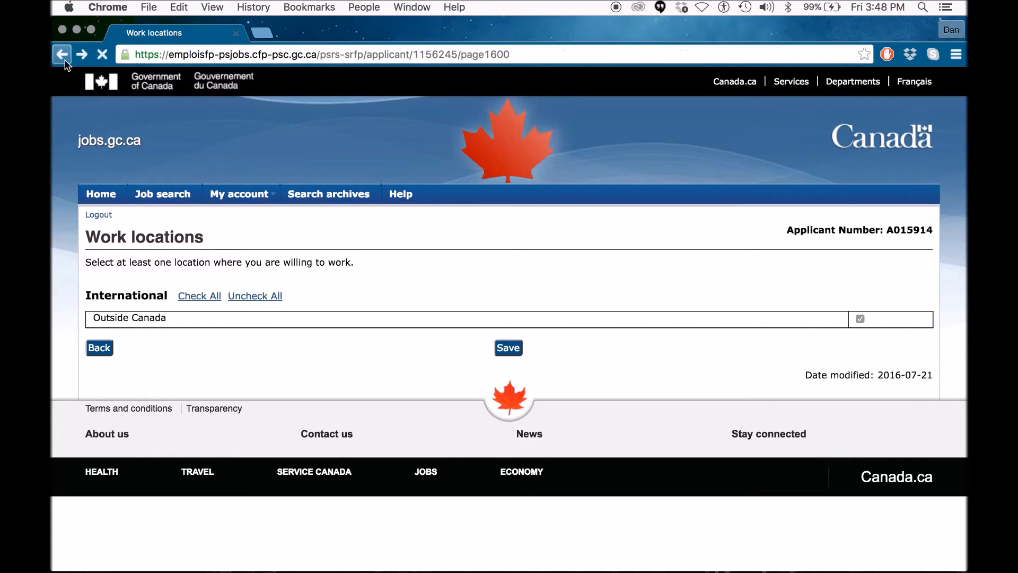
pyautogui.click(64, 55)
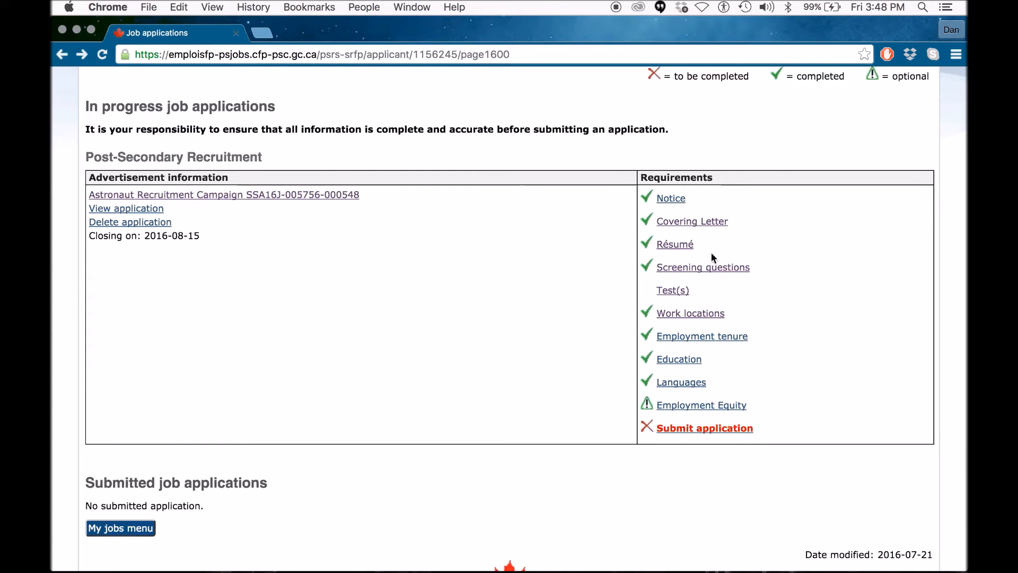
pyautogui.click(702, 336)
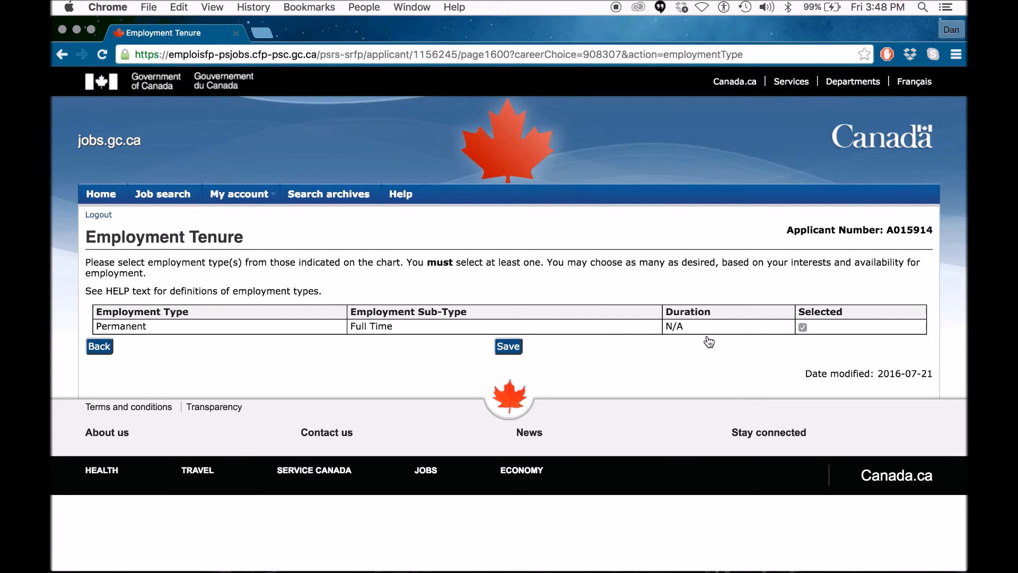
pyautogui.moveTo(115, 91)
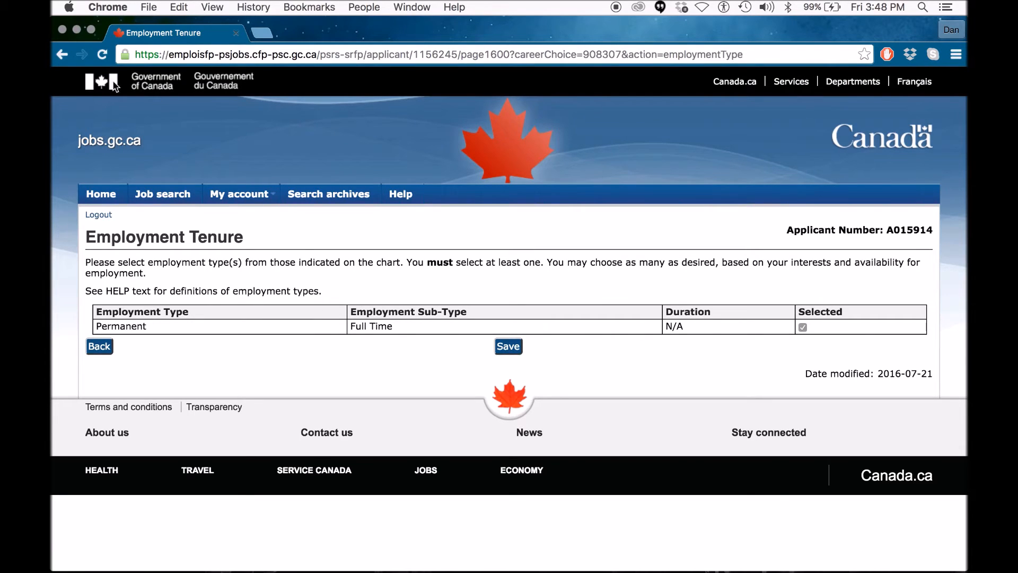
pyautogui.click(508, 346)
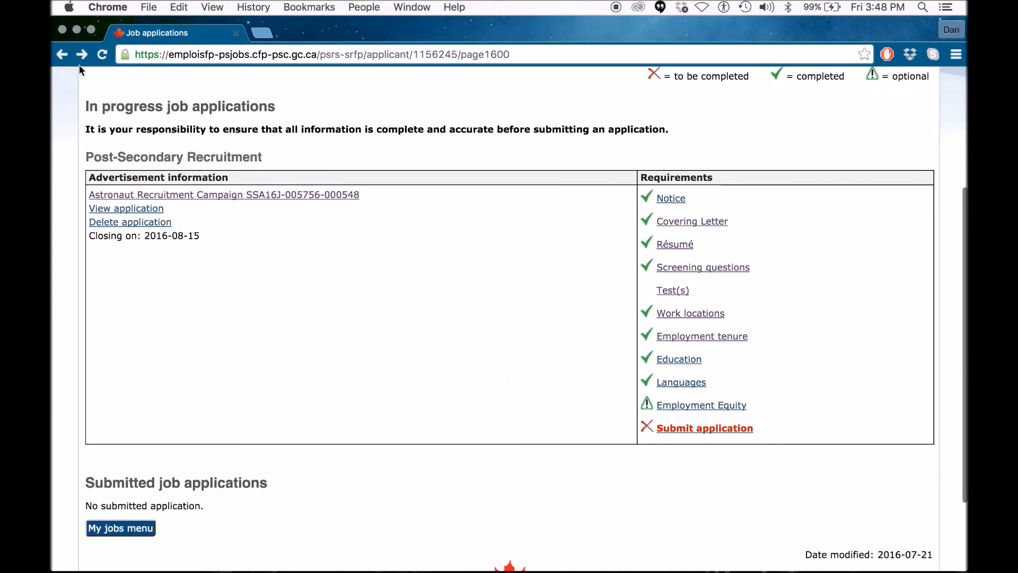
pyautogui.moveTo(679, 366)
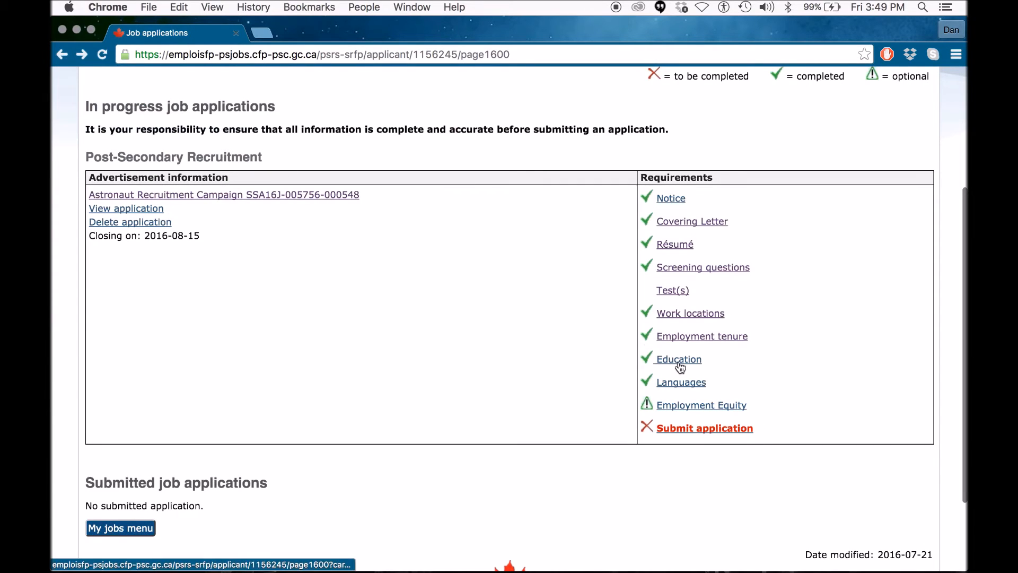
pyautogui.click(679, 358)
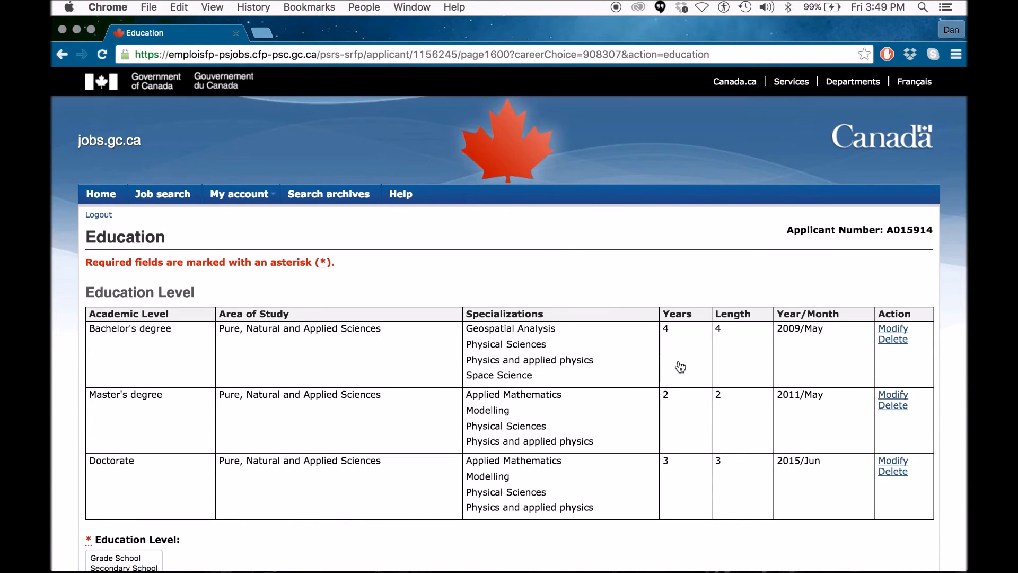
pyautogui.scroll(-3)
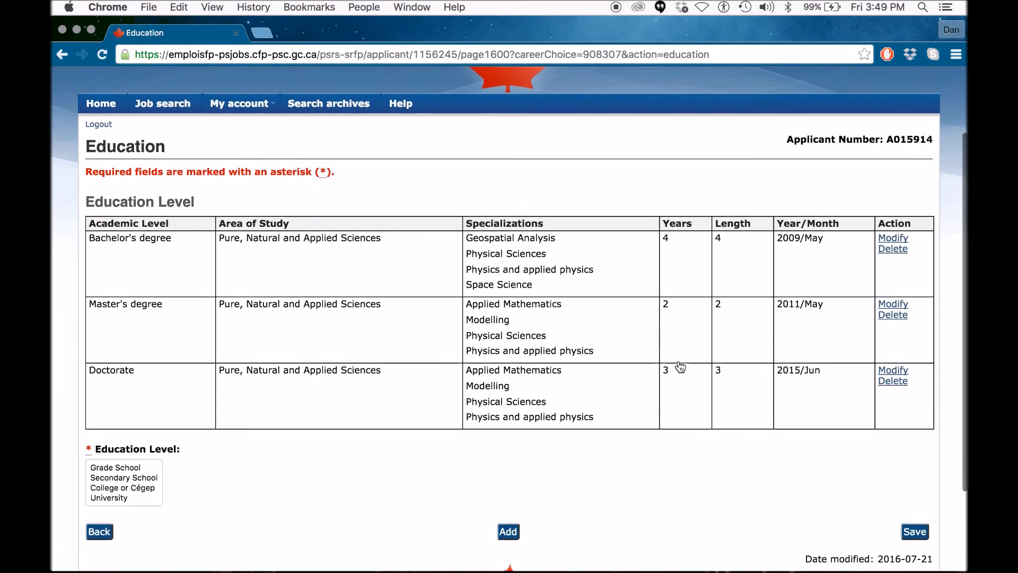
pyautogui.scroll(-3)
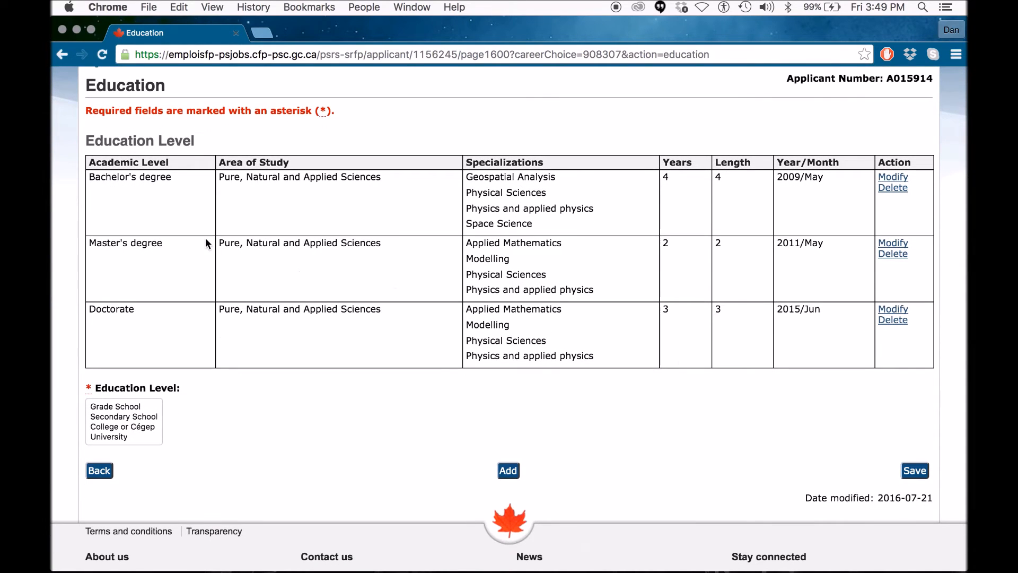
pyautogui.click(64, 56)
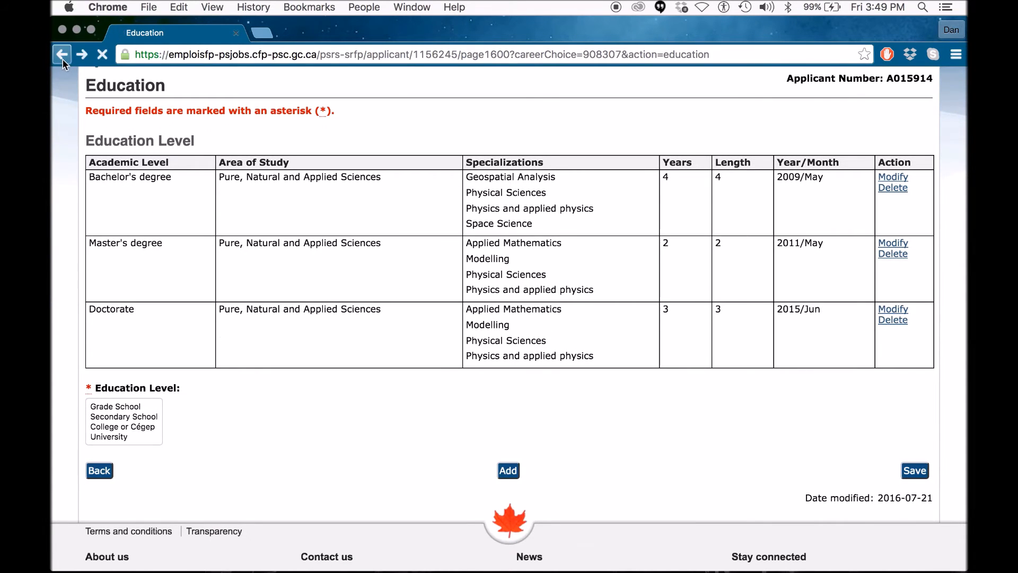
pyautogui.click(64, 55)
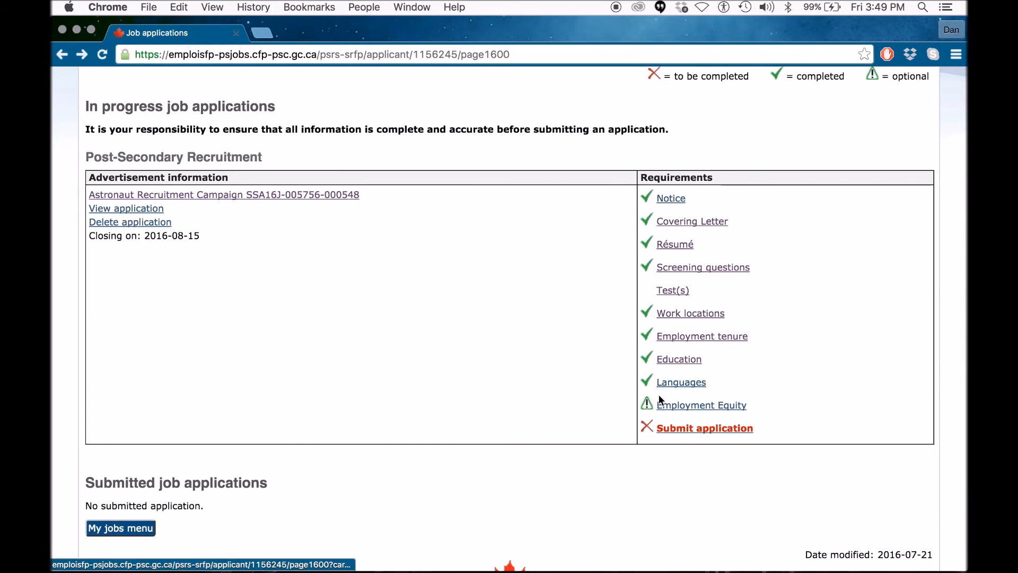
pyautogui.click(681, 382)
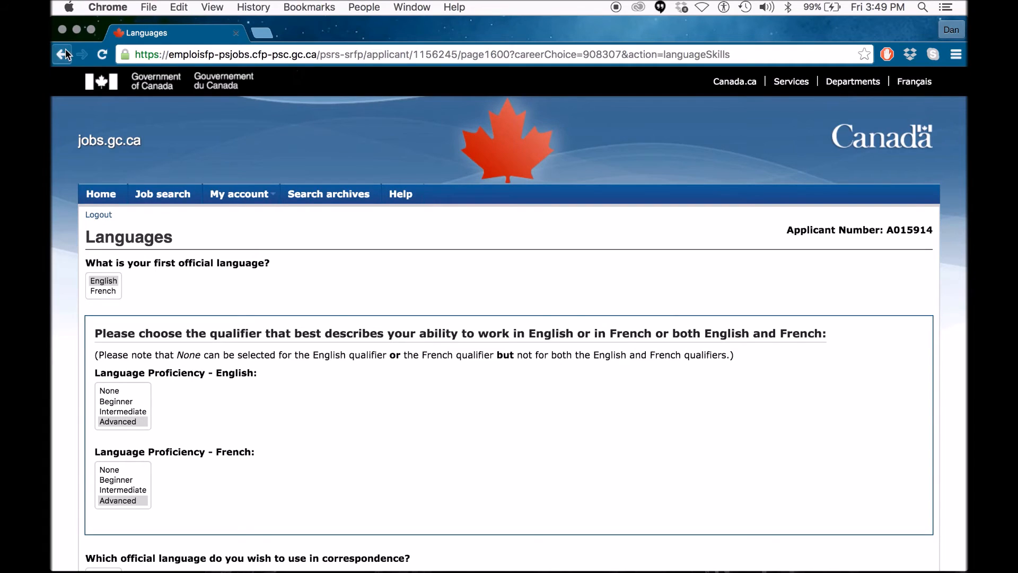
pyautogui.click(59, 53)
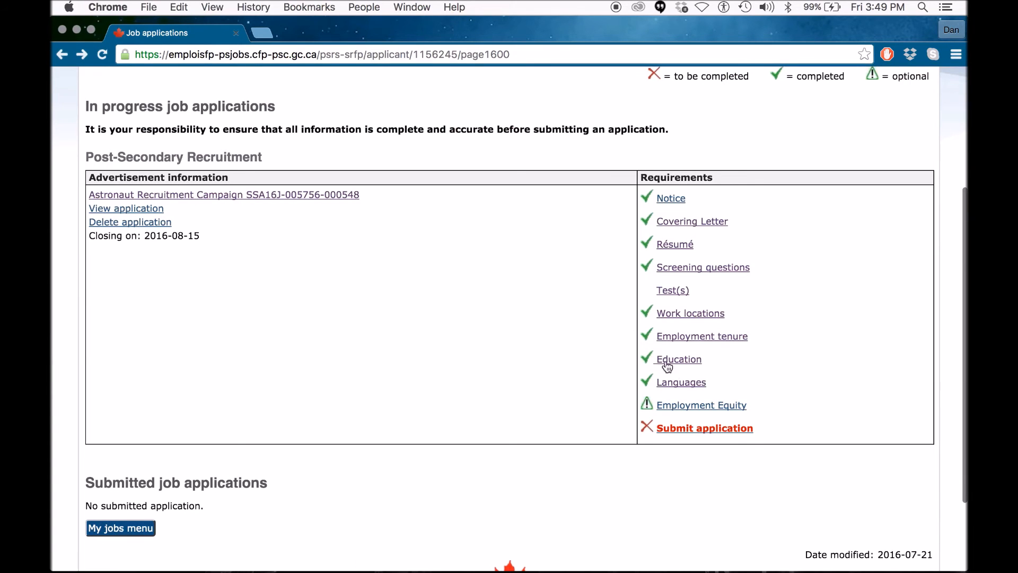
pyautogui.click(701, 405)
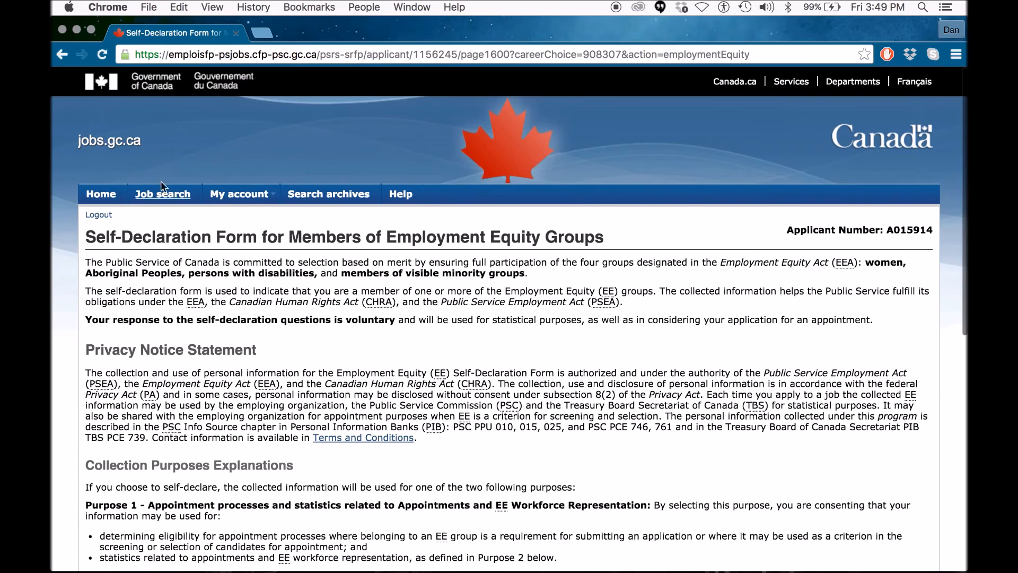
pyautogui.click(66, 54)
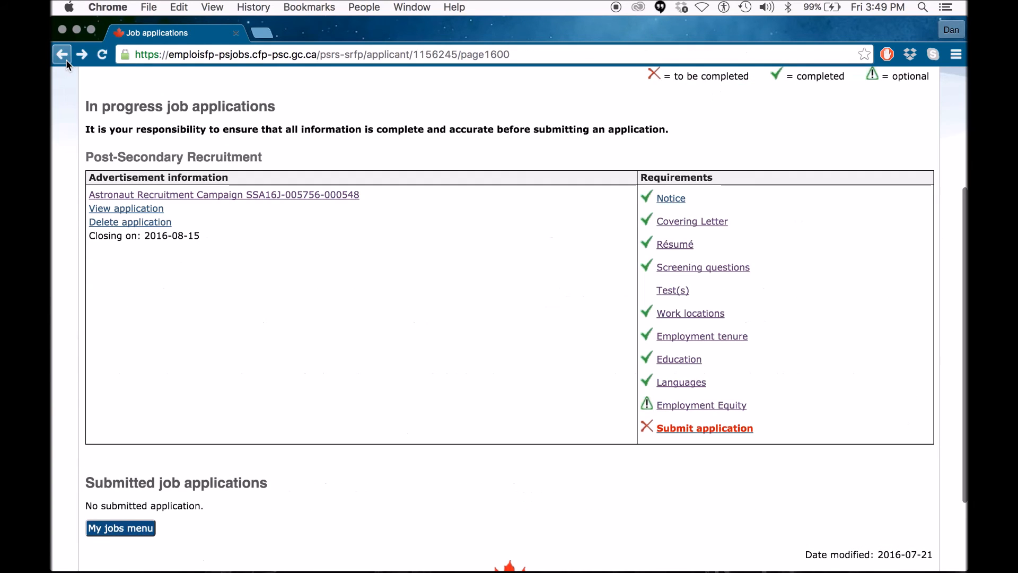
pyautogui.moveTo(478, 333)
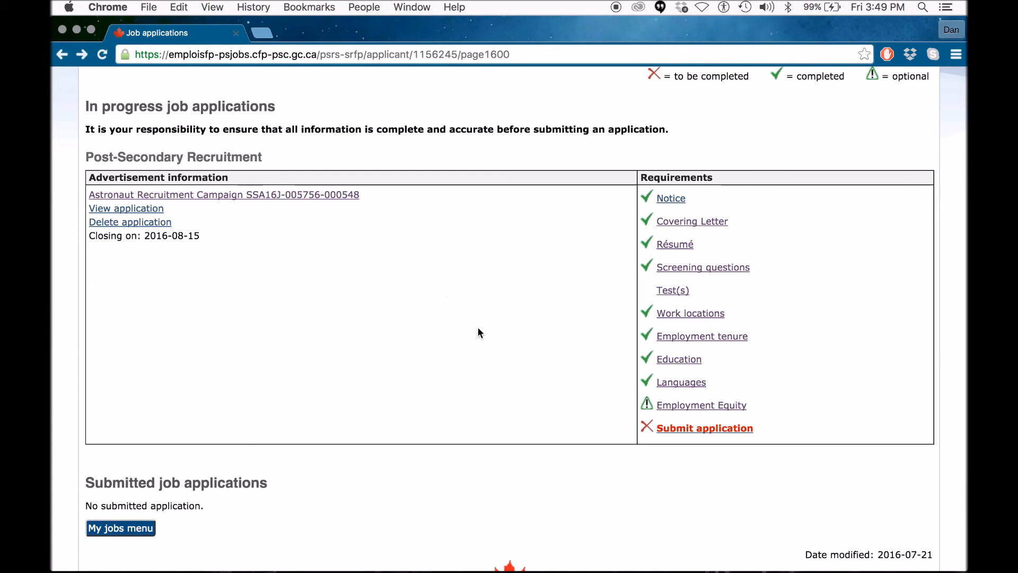
pyautogui.moveTo(598, 431)
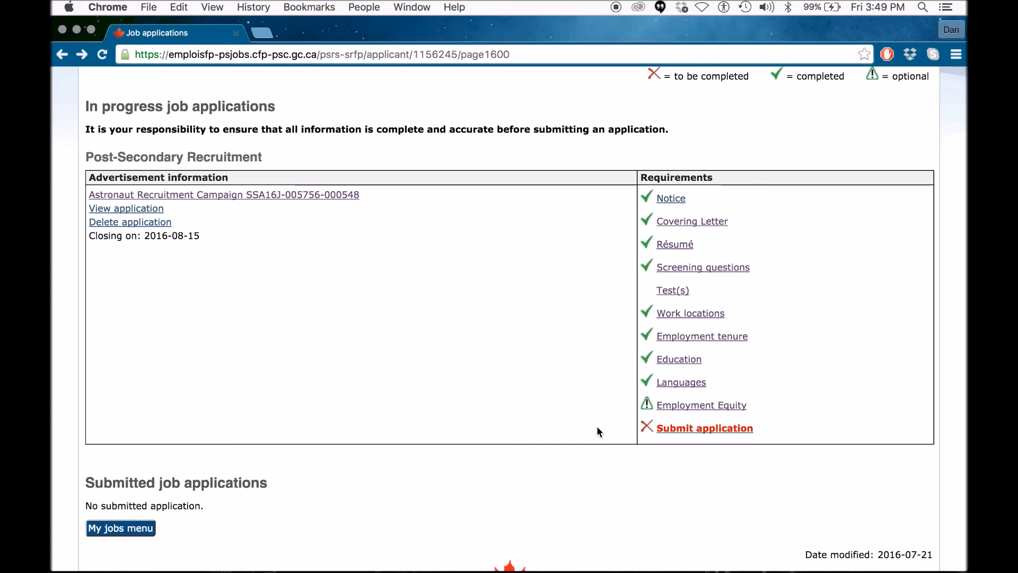
pyautogui.moveTo(693, 432)
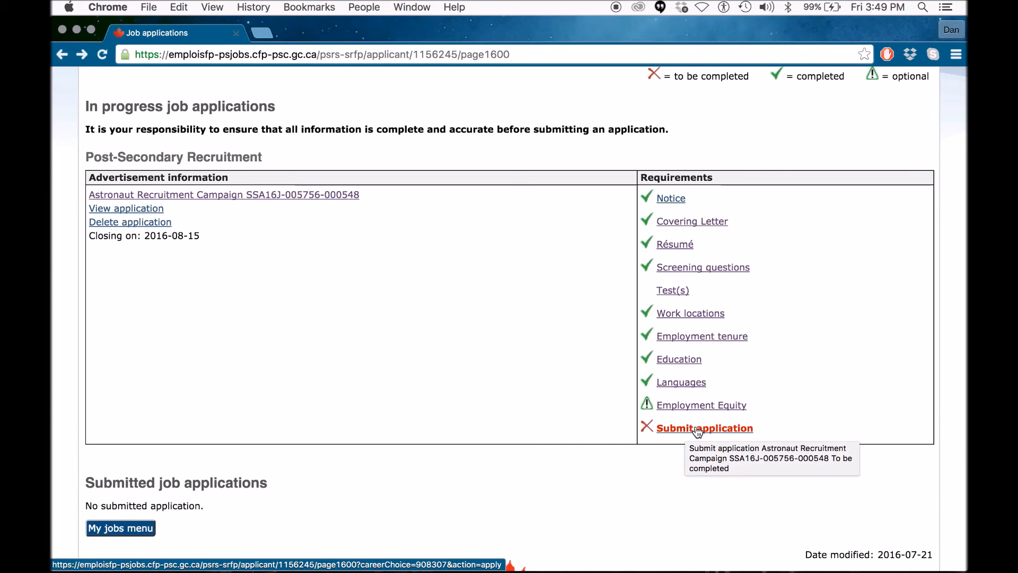
# Submit the astronaut application and agree to the Declaration so it shows as applied 2016-08-12
pyautogui.click(704, 428)
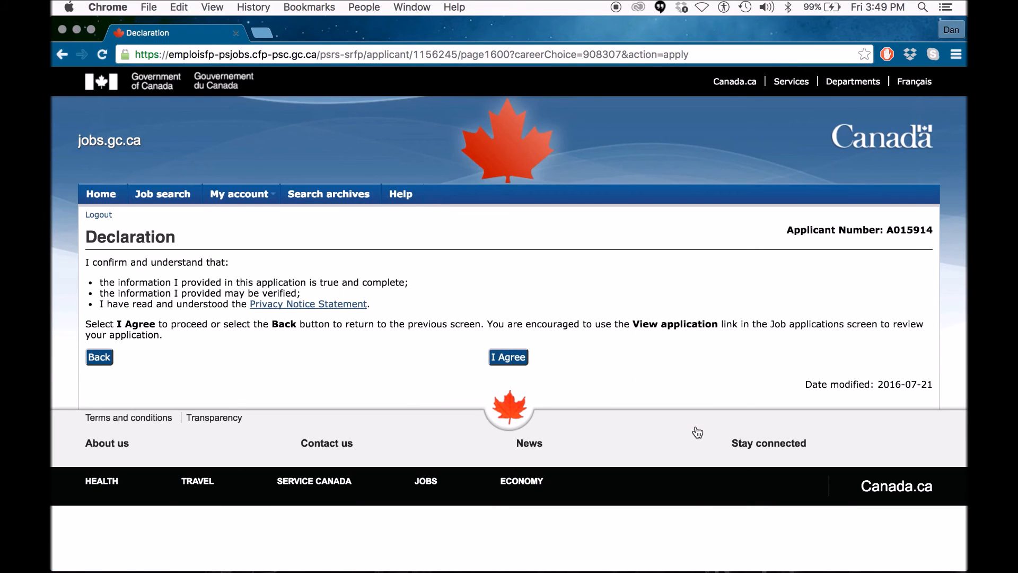
pyautogui.moveTo(586, 336)
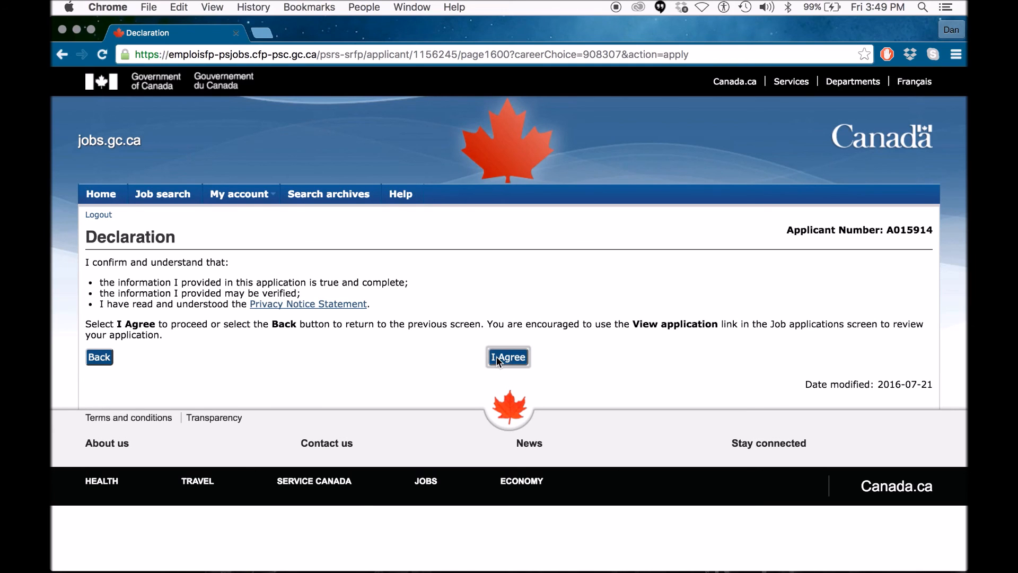
pyautogui.click(508, 356)
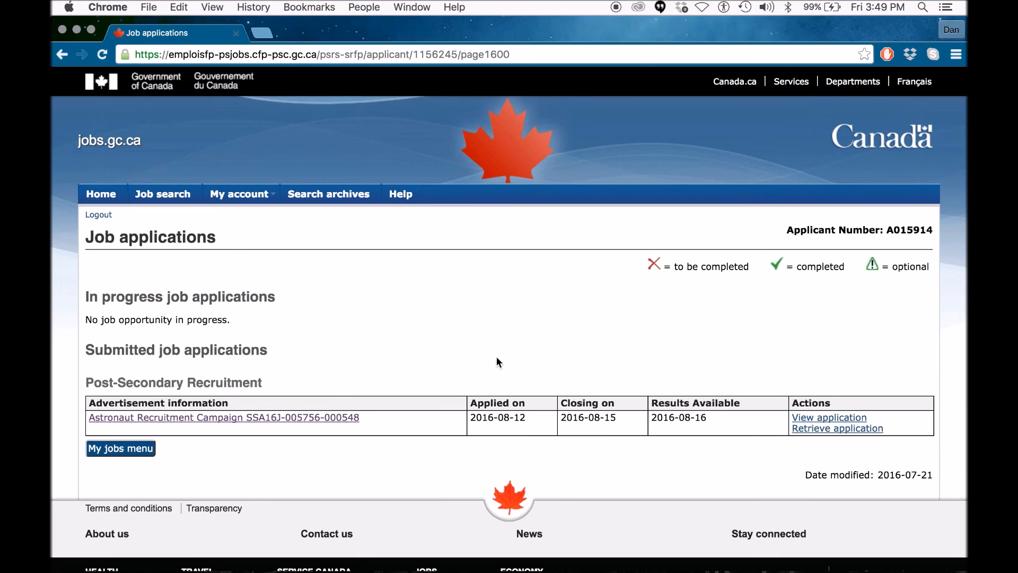